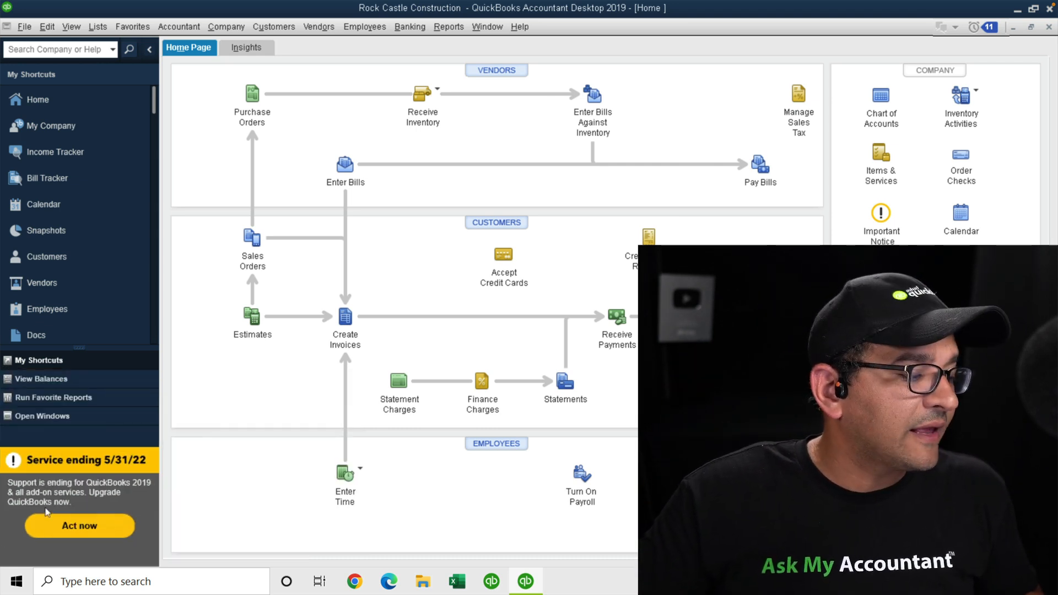
{"action": "mouse_move", "coordinate": [217, 402]}
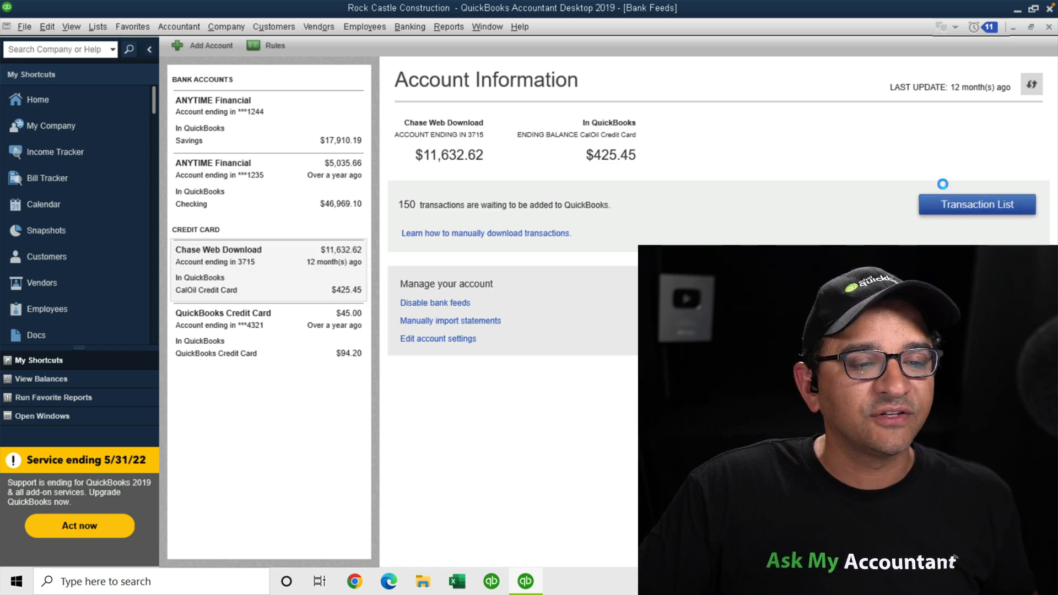
Step: Bring up the QuickBooks Desktop service discontinuation policy support article in Chrome
{"action": "left_click", "coordinate": [976, 205]}
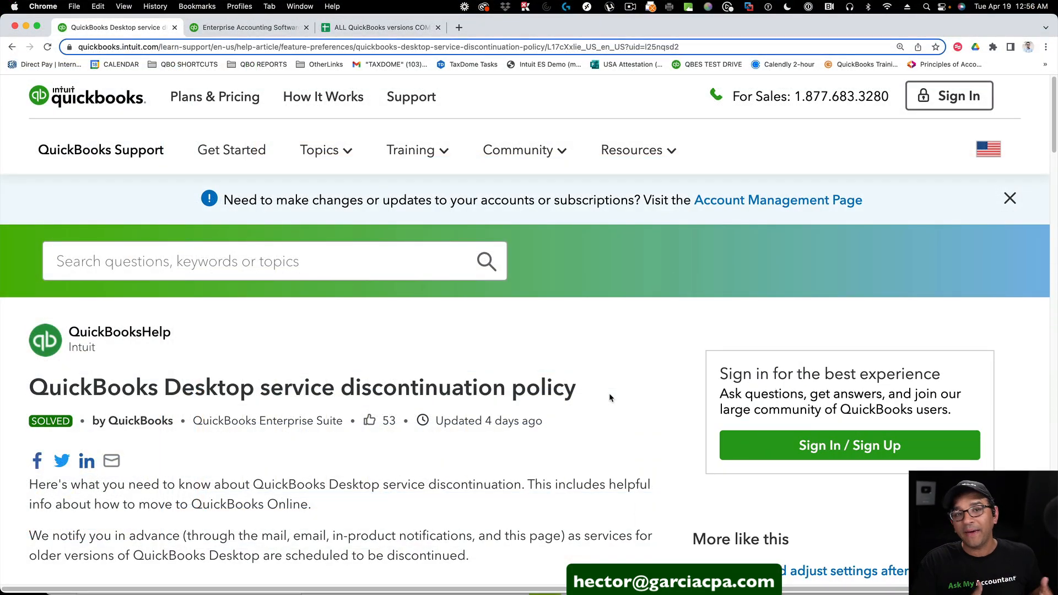
{"action": "mouse_move", "coordinate": [558, 476]}
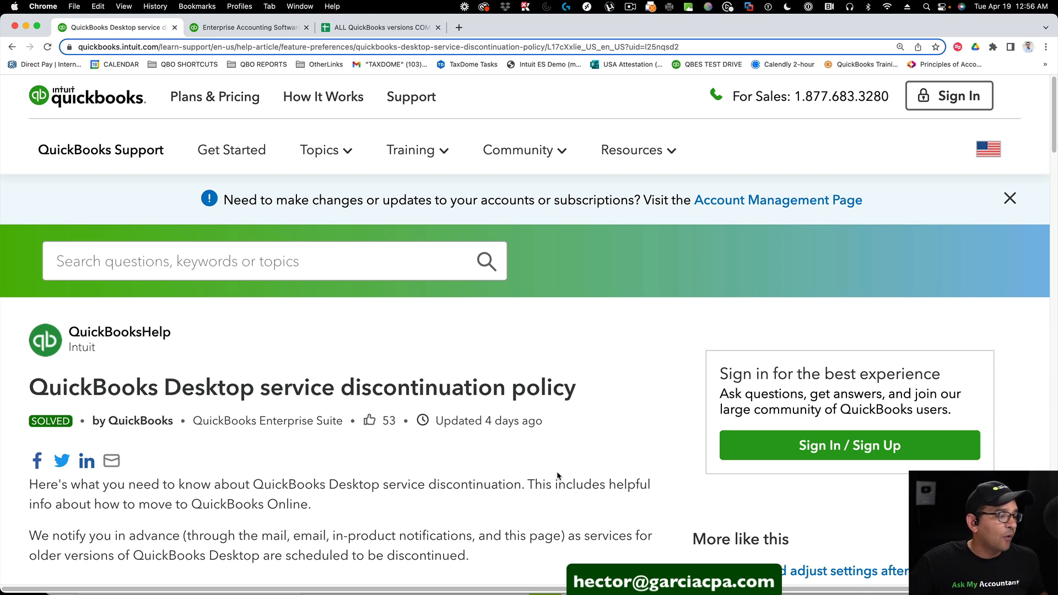
{"action": "scroll", "scroll_direction": "down", "scroll_amount": 3}
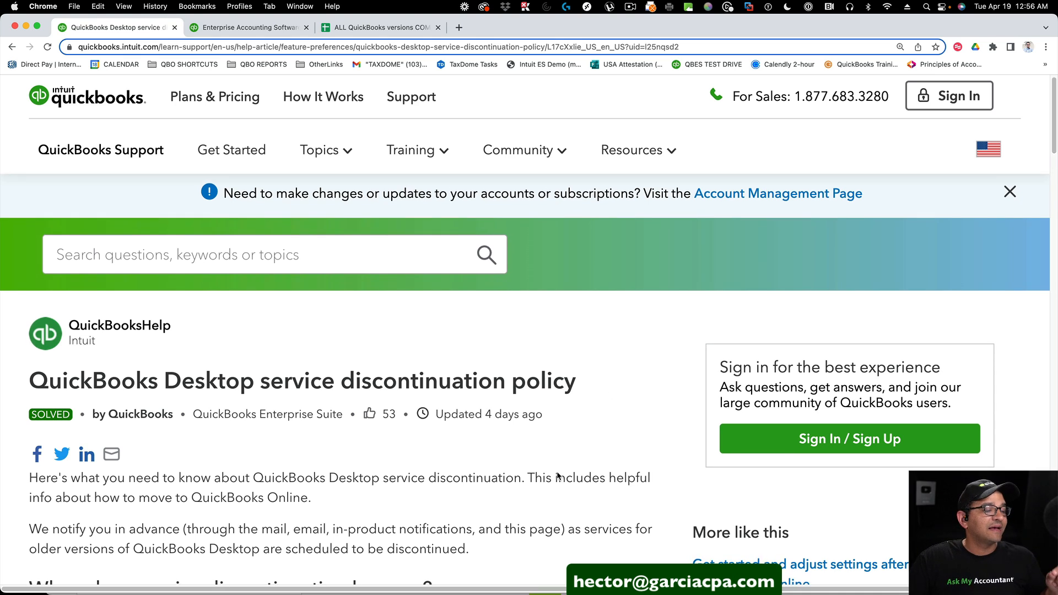
{"action": "mouse_move", "coordinate": [556, 474]}
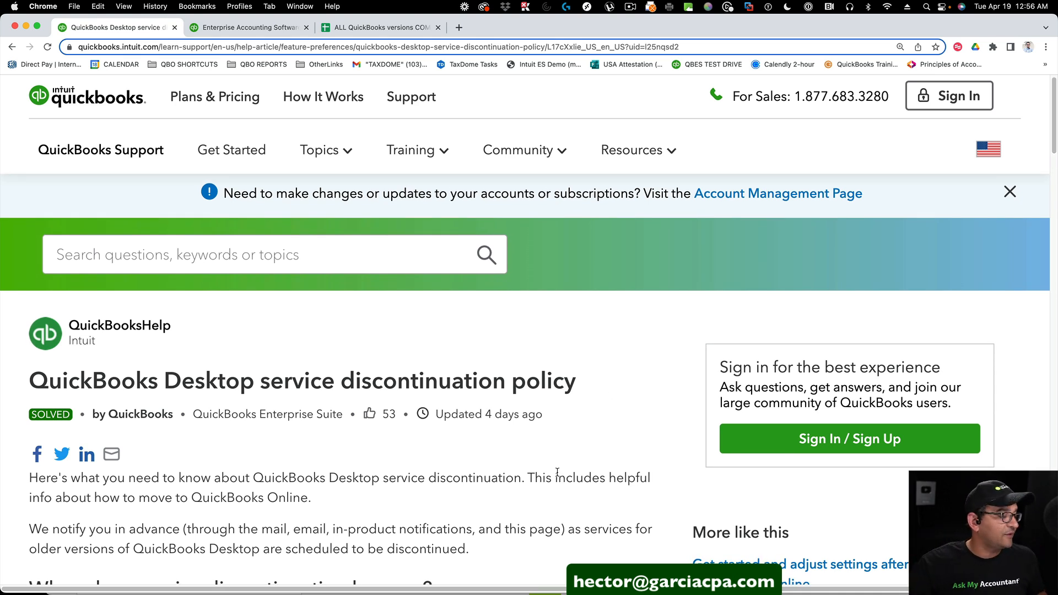
{"action": "scroll", "scroll_direction": "down", "scroll_amount": 3}
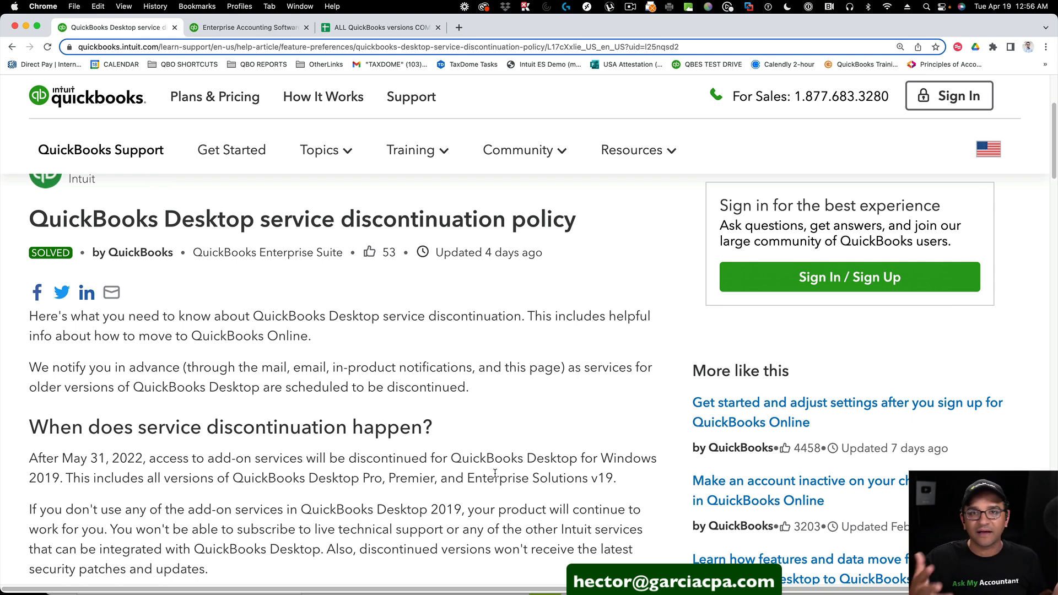
{"action": "scroll", "scroll_direction": "down", "scroll_amount": 3}
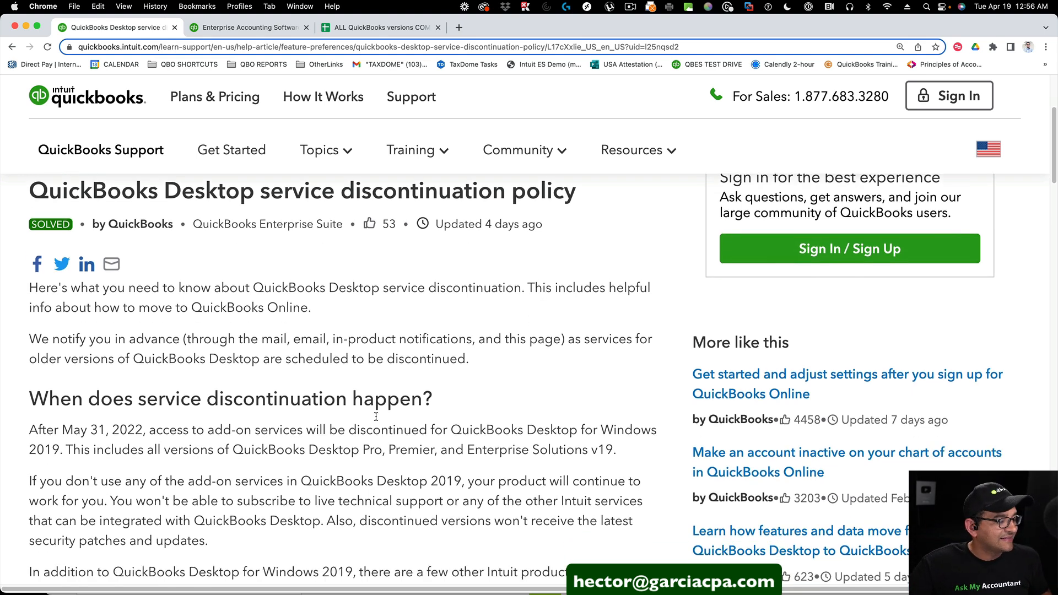
{"action": "scroll", "scroll_direction": "down", "scroll_amount": 3}
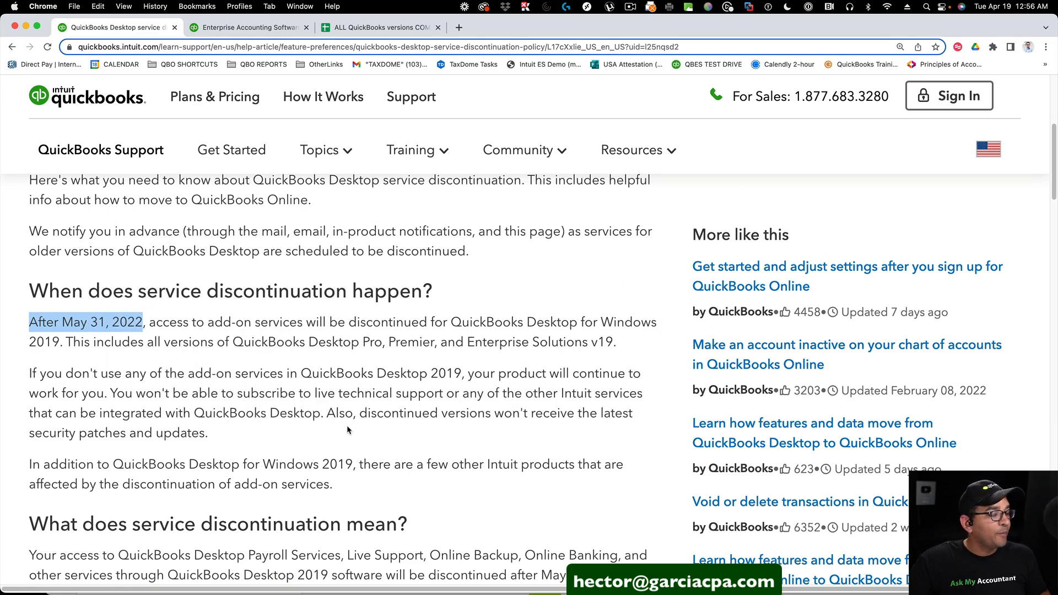
{"action": "scroll", "scroll_direction": "down", "scroll_amount": 3}
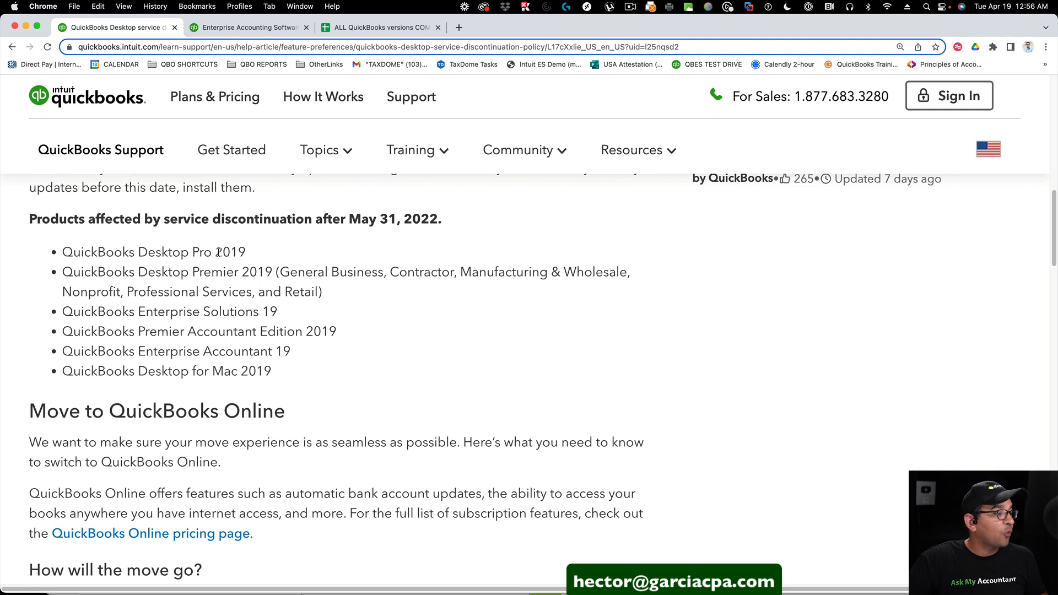
{"action": "mouse_move", "coordinate": [358, 380]}
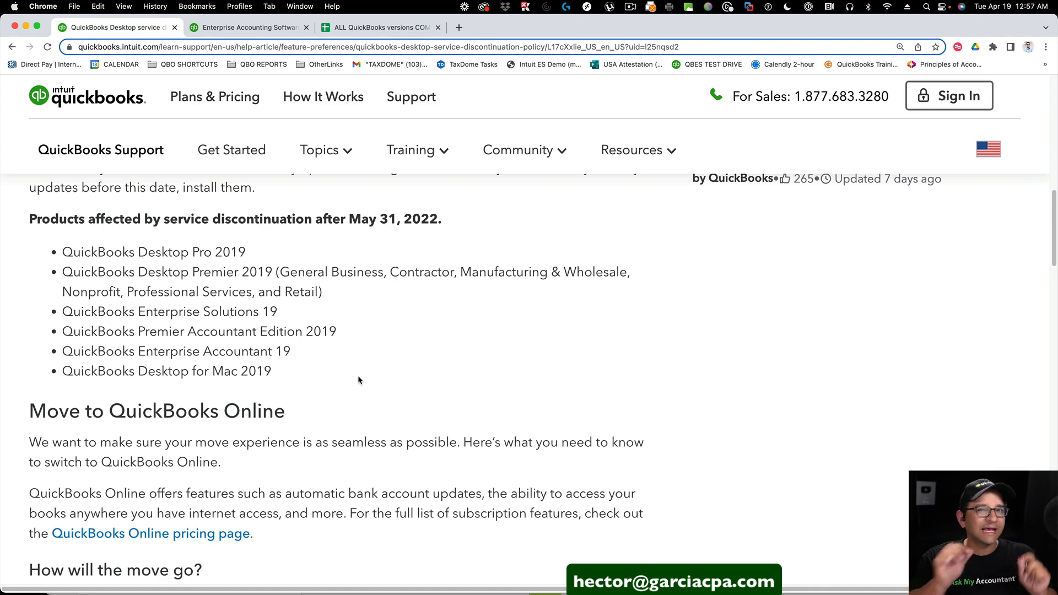
{"action": "scroll", "scroll_direction": "down", "scroll_amount": 3}
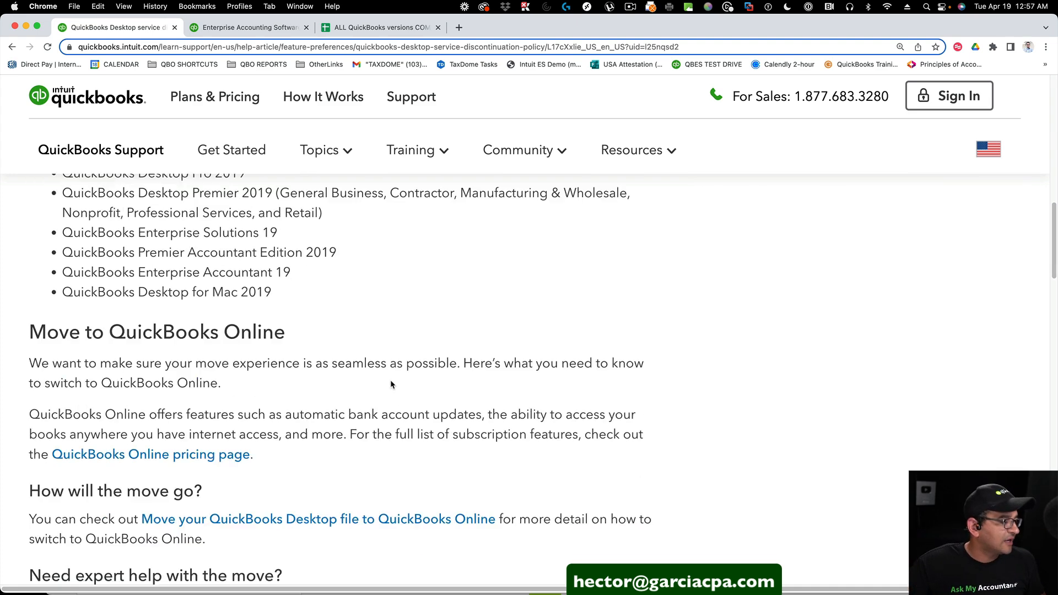
{"action": "scroll", "scroll_direction": "down", "scroll_amount": 3}
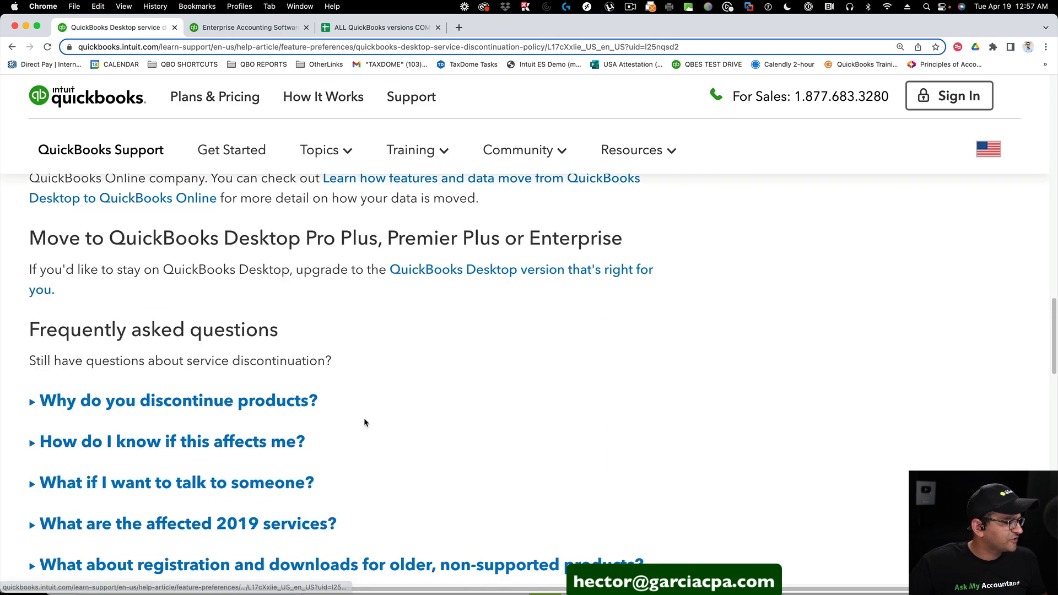
{"action": "scroll", "scroll_direction": "down", "scroll_amount": 3}
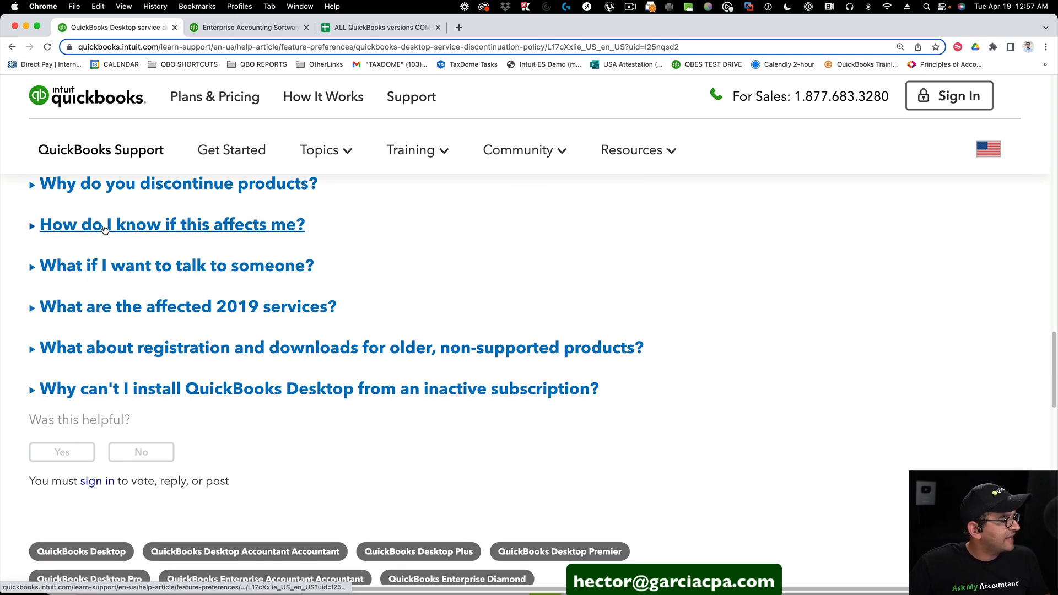
Step: Expand 'What are the affected 2019 services?' and read through the discontinued payroll services
{"action": "left_click", "coordinate": [188, 307]}
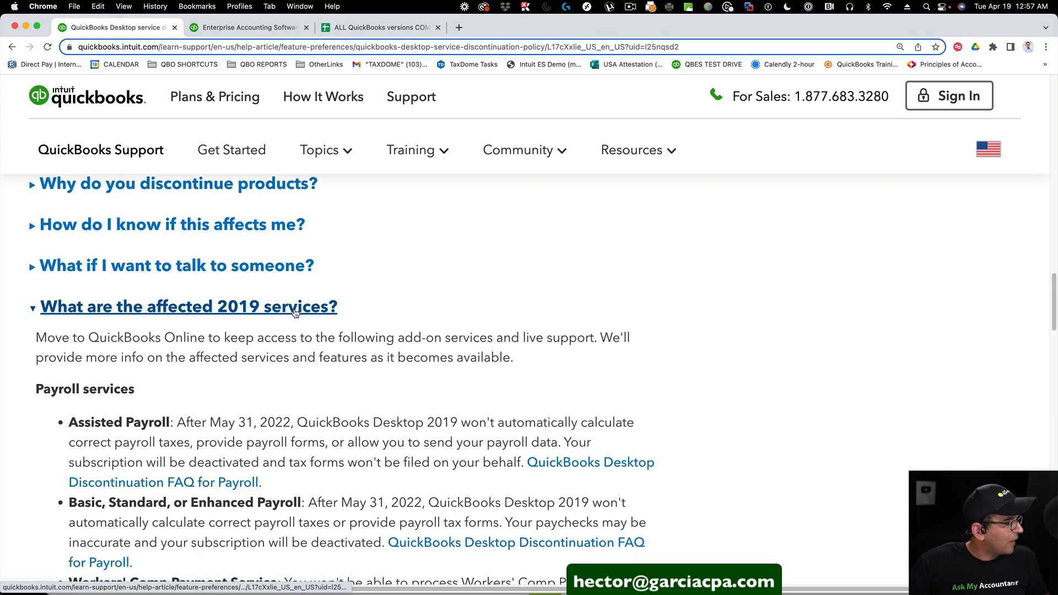
{"action": "scroll", "scroll_direction": "down", "scroll_amount": 3}
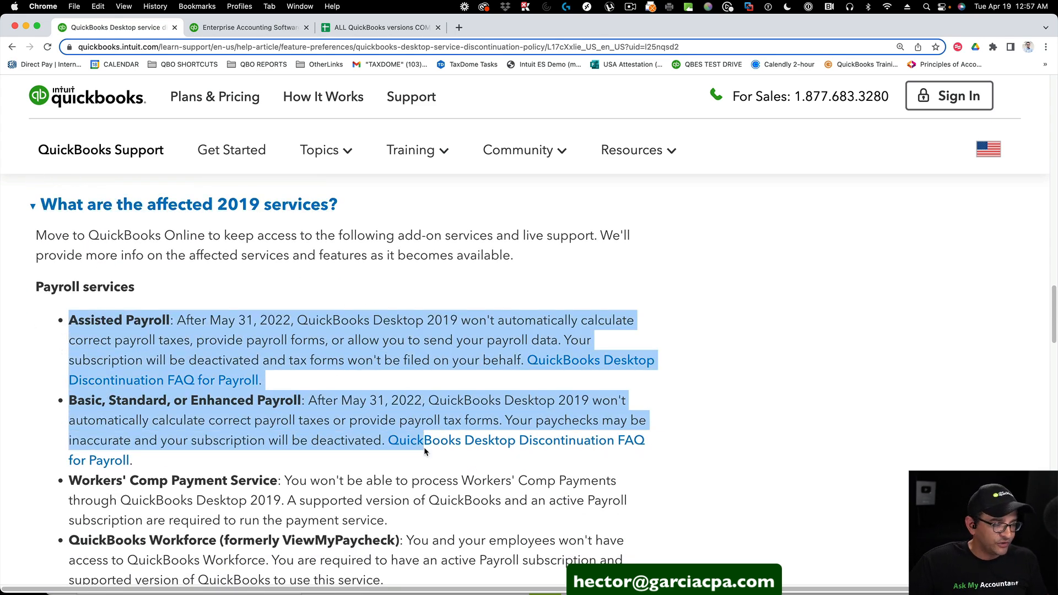
{"action": "scroll", "scroll_direction": "up", "scroll_amount": 3}
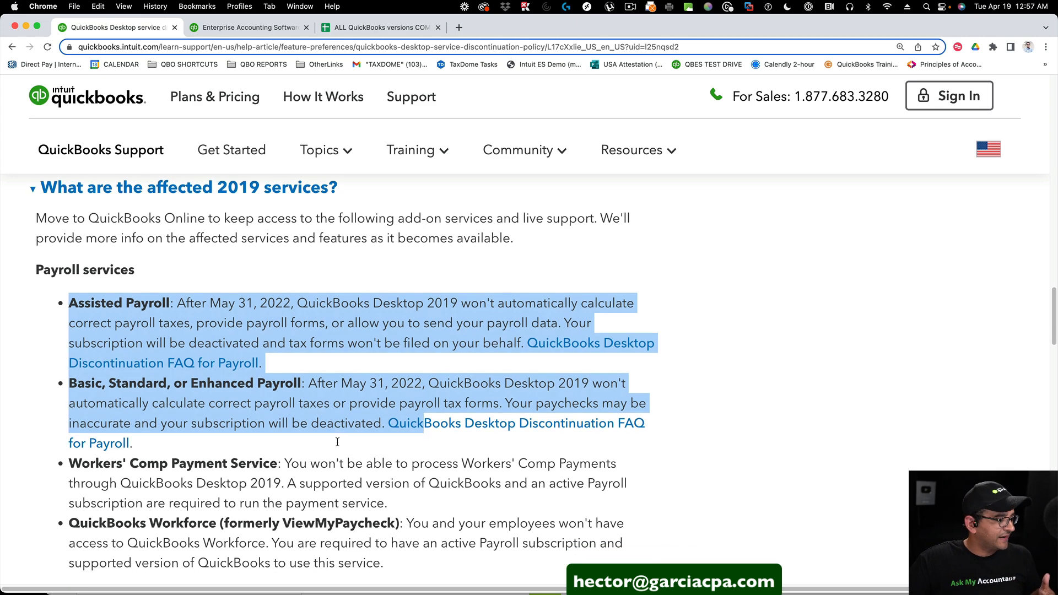
{"action": "scroll", "scroll_direction": "down", "scroll_amount": 3}
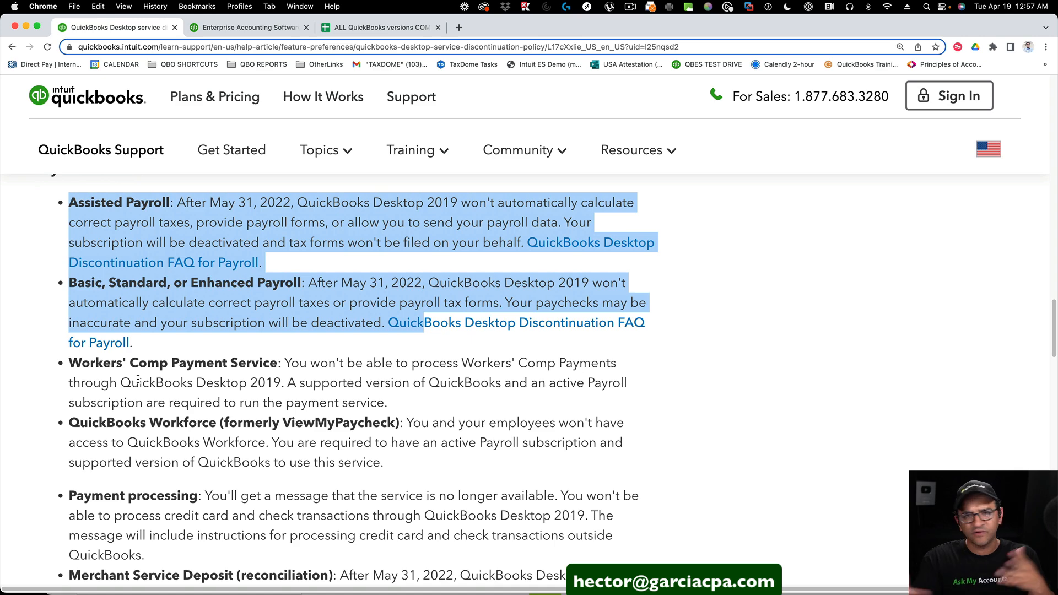
{"action": "scroll", "scroll_direction": "down", "scroll_amount": 3}
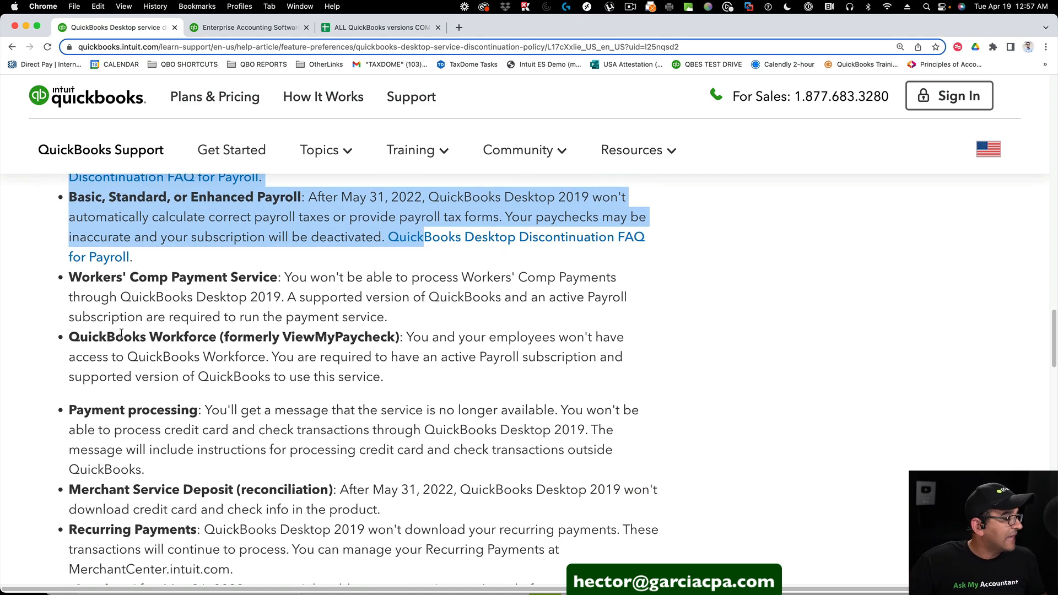
{"action": "scroll", "scroll_direction": "down", "scroll_amount": 3}
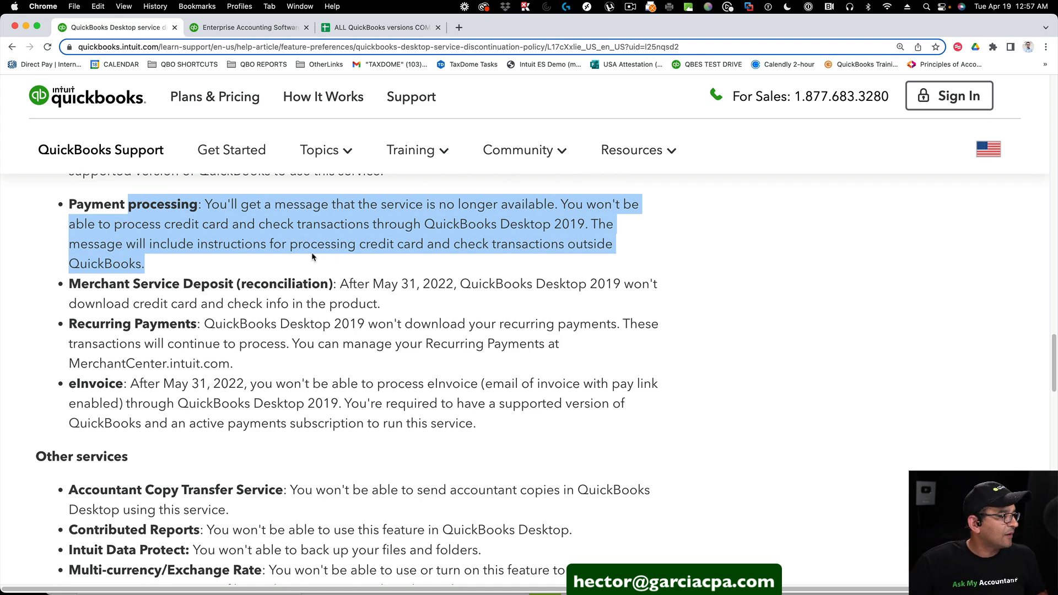
Step: Continue through the payments and other discontinued 2019 services down to QuickBooks Time
{"action": "left_click", "coordinate": [76, 305]}
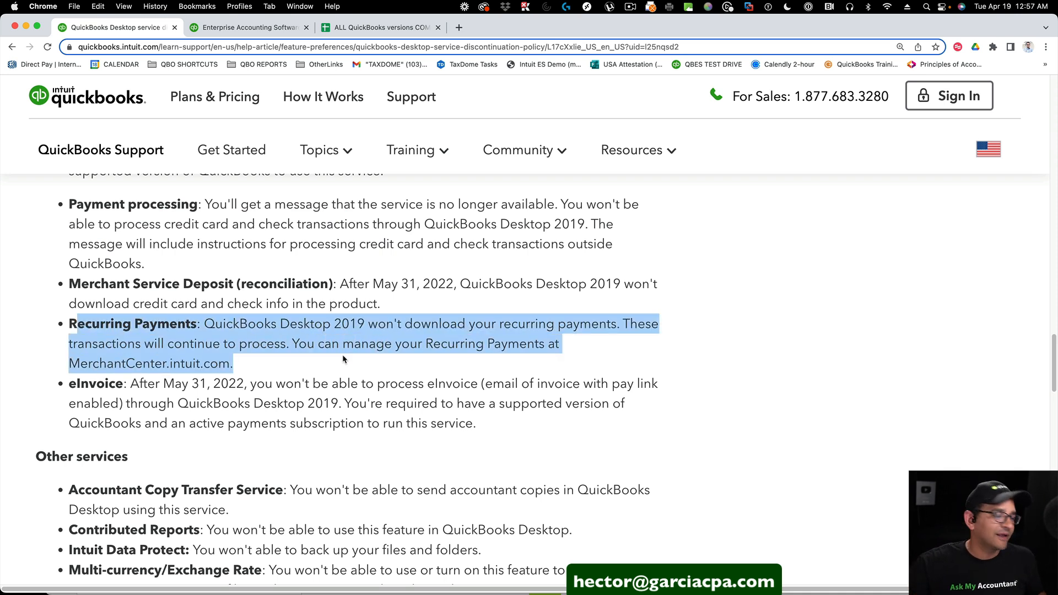
{"action": "scroll", "scroll_direction": "down", "scroll_amount": 3}
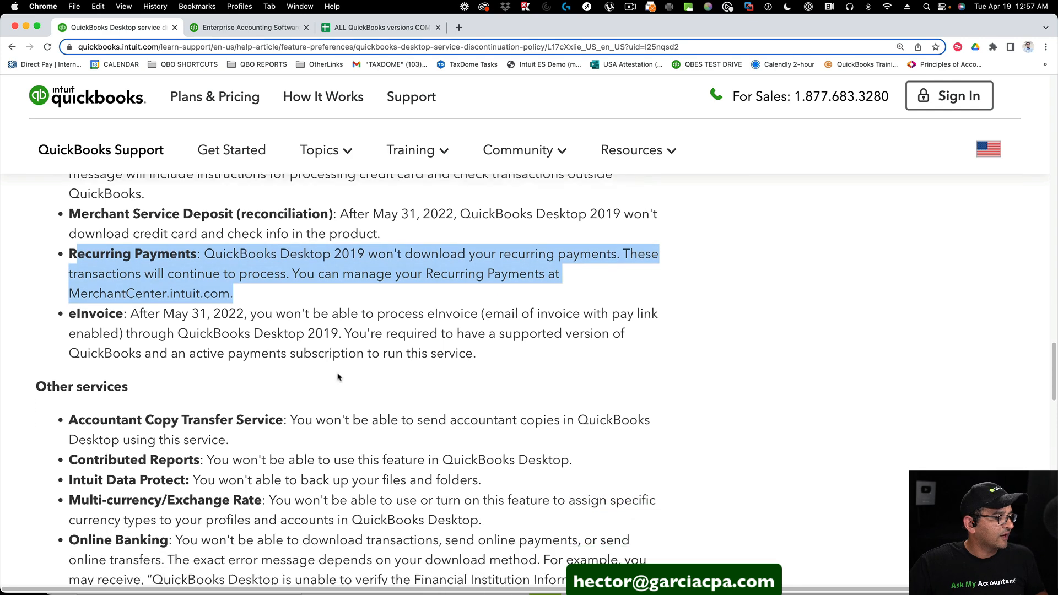
{"action": "scroll", "scroll_direction": "down", "scroll_amount": 3}
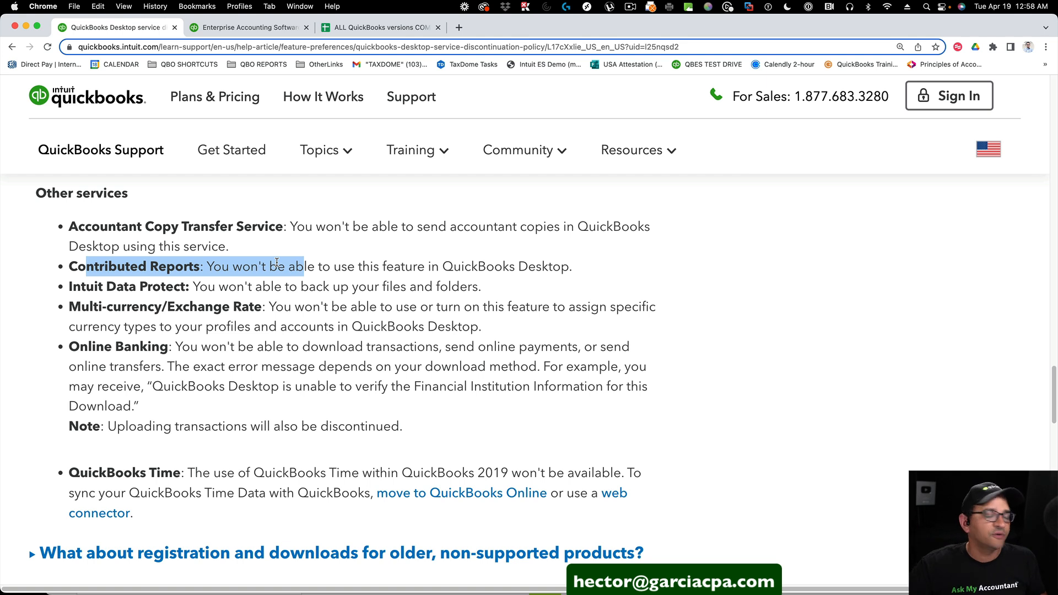
{"action": "mouse_move", "coordinate": [93, 155]}
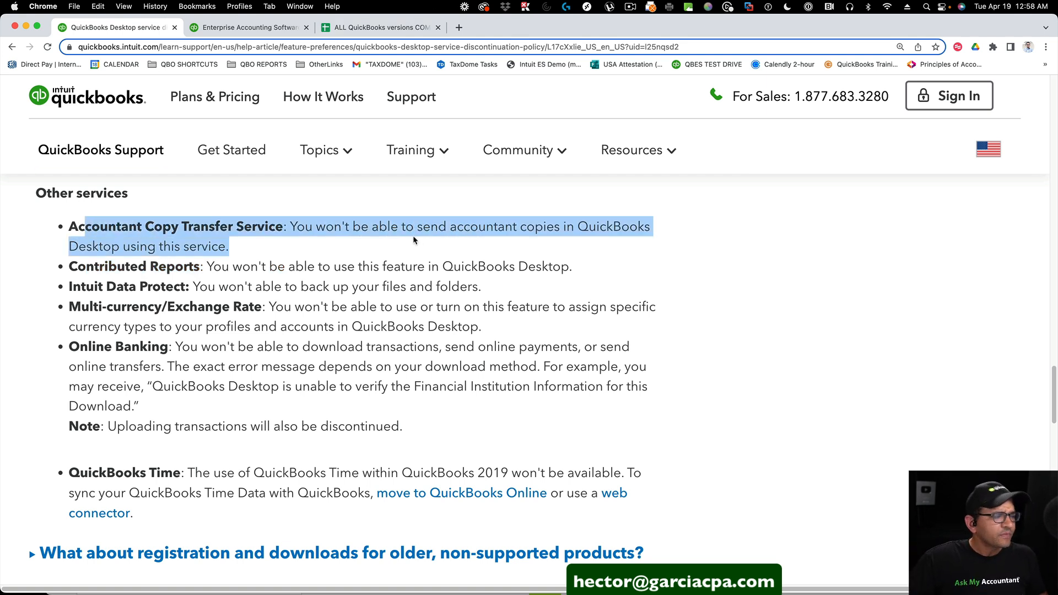
{"action": "left_click", "coordinate": [304, 242]}
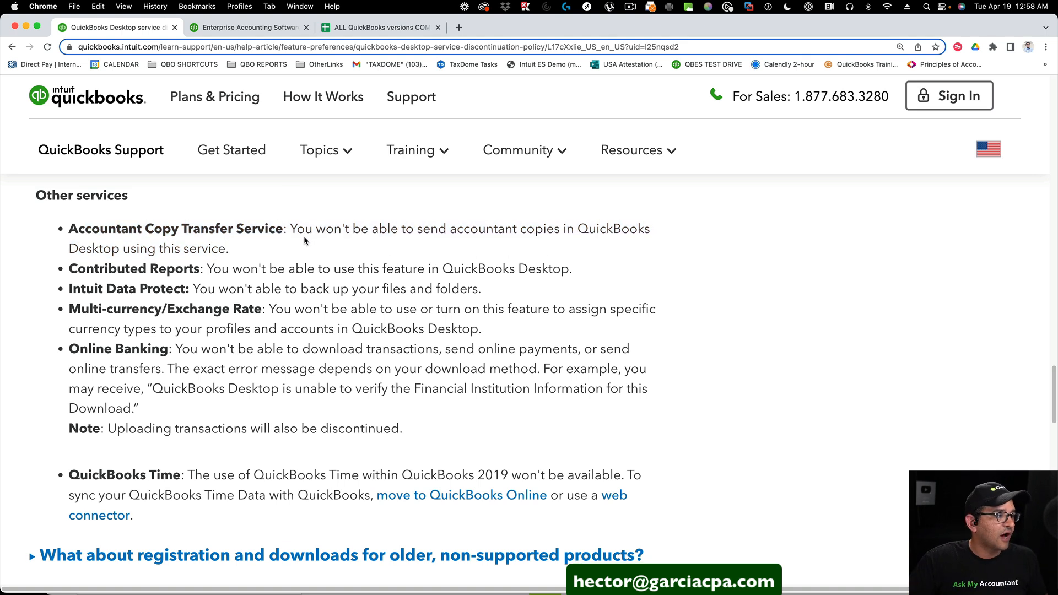
{"action": "mouse_move", "coordinate": [287, 188]}
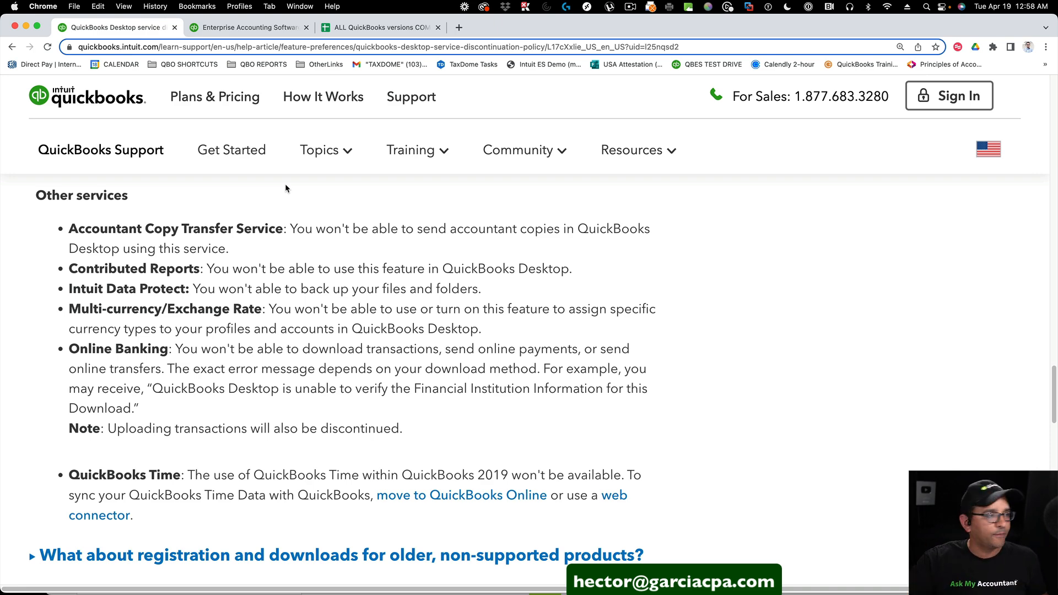
Step: Go to the QuickBooks Online pricing tab showing Simple Start, Essentials, Plus and Advanced plans
{"action": "left_click", "coordinate": [249, 27]}
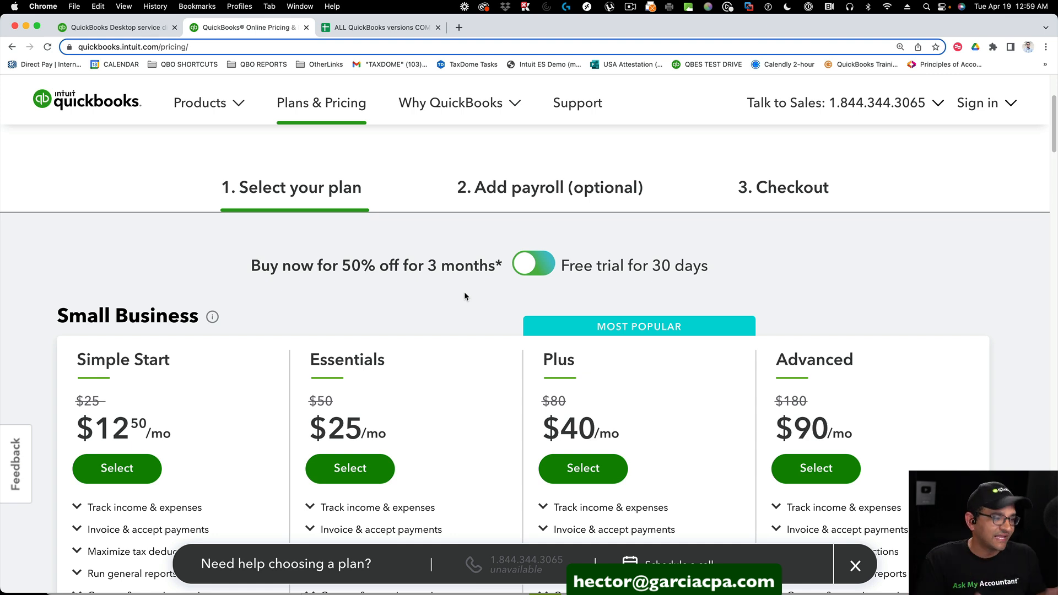
{"action": "mouse_move", "coordinate": [507, 307]}
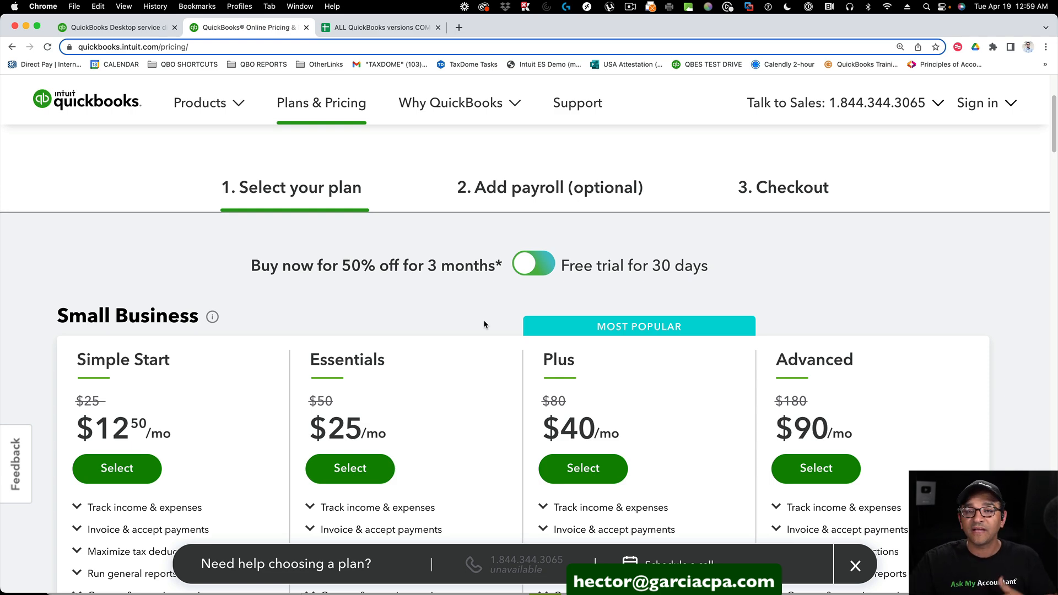
{"action": "mouse_move", "coordinate": [112, 180]}
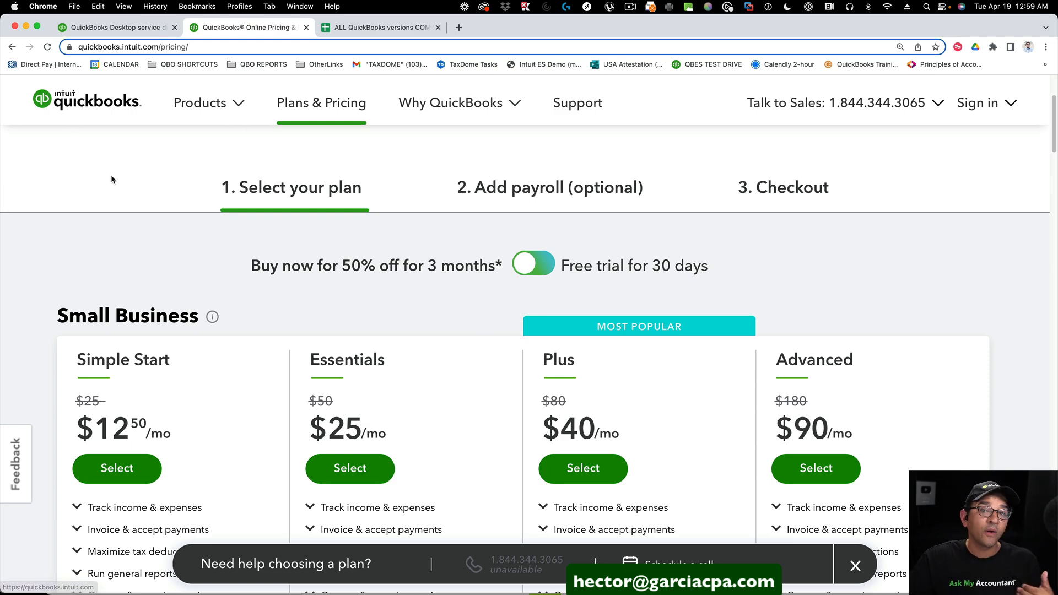
Step: Follow the footer's QuickBooks Desktop Pro Plus product link
{"action": "scroll", "scroll_direction": "down", "scroll_amount": 3}
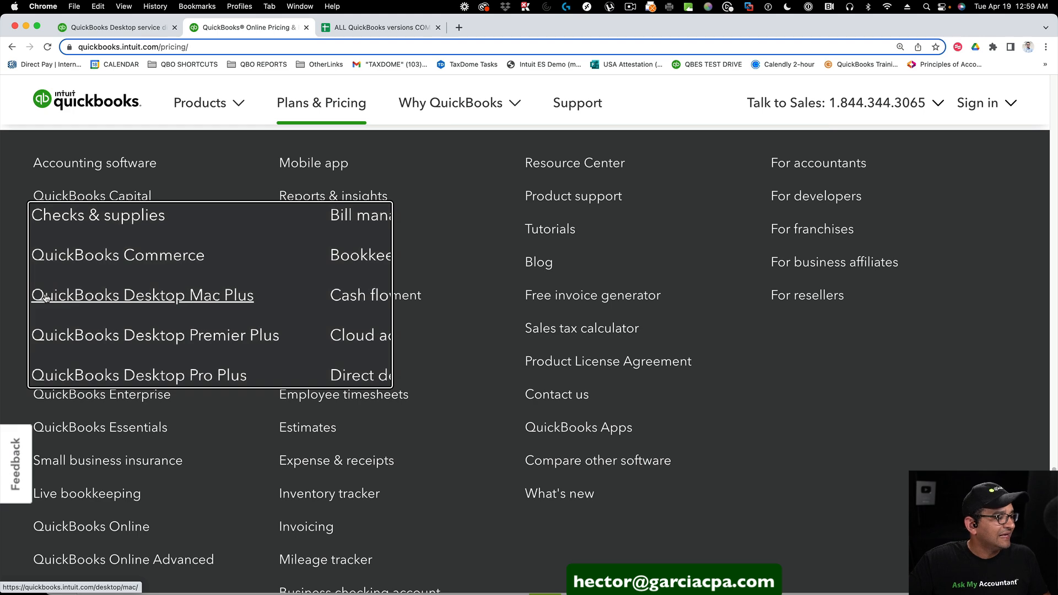
{"action": "mouse_move", "coordinate": [147, 326]}
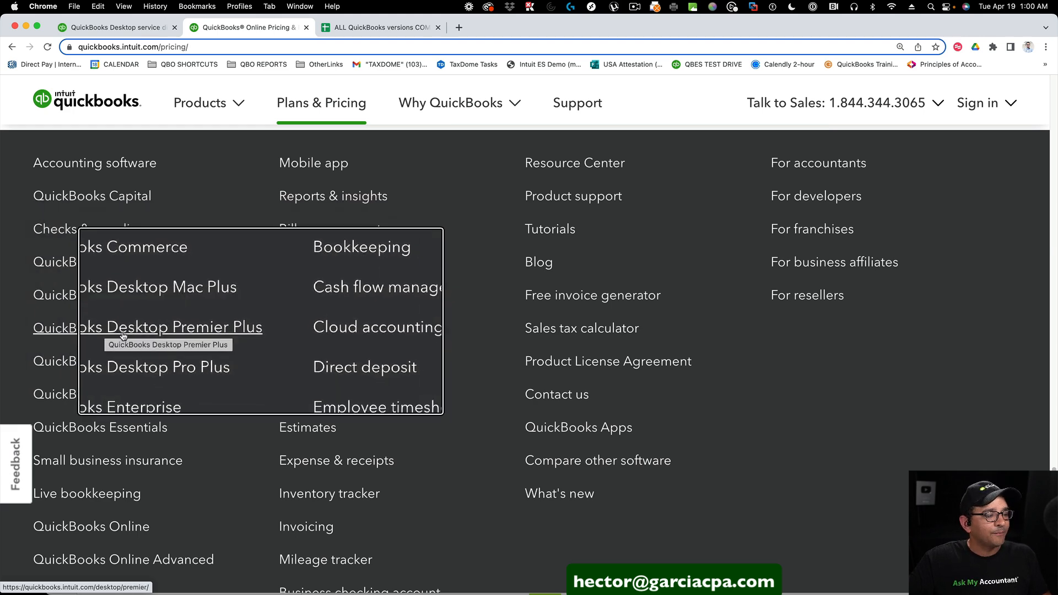
{"action": "mouse_move", "coordinate": [108, 393]}
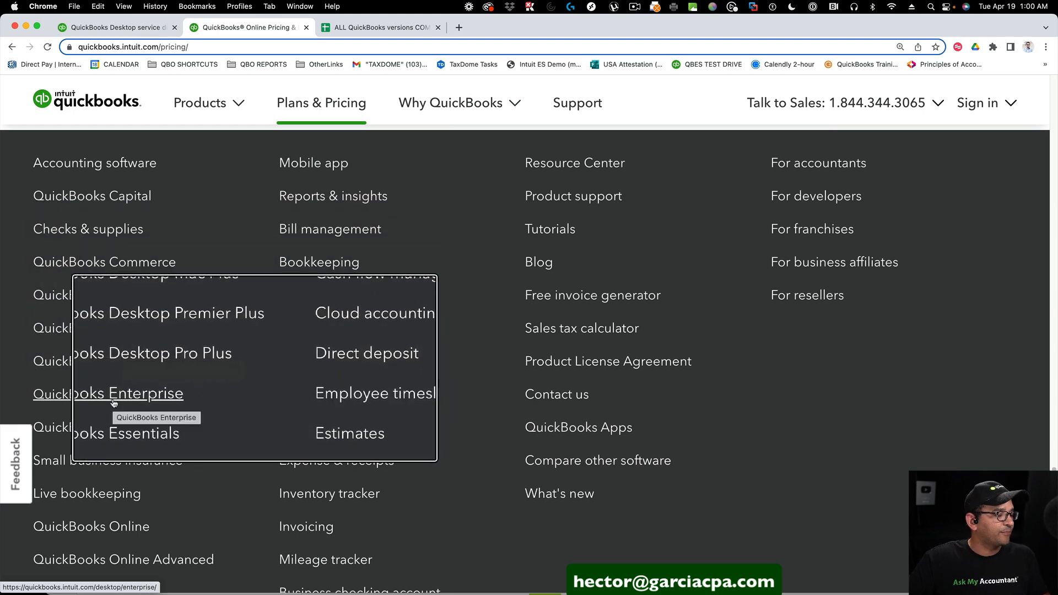
{"action": "mouse_move", "coordinate": [125, 376]}
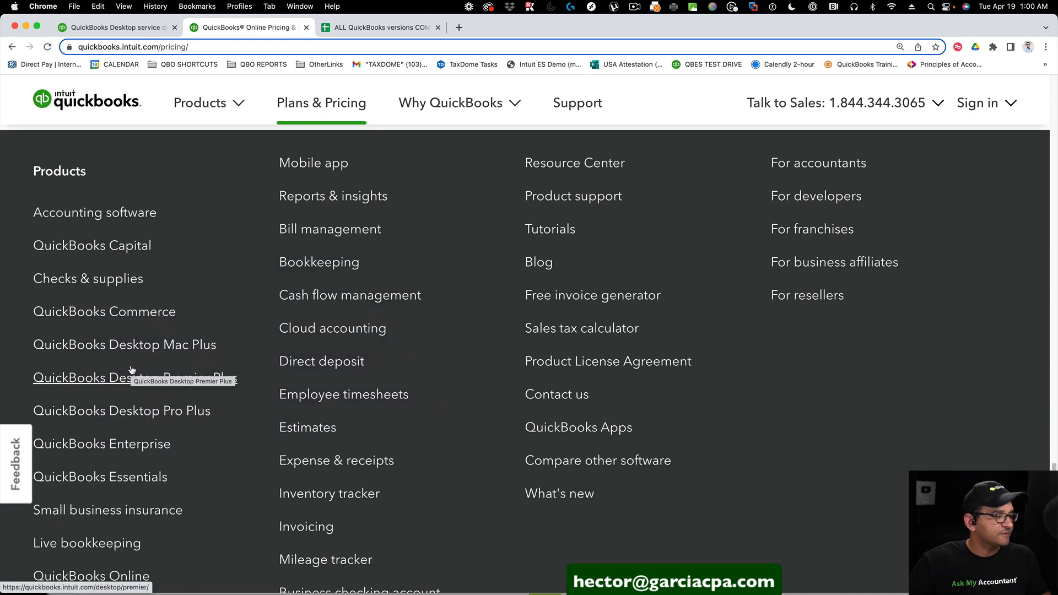
{"action": "left_click", "coordinate": [122, 410]}
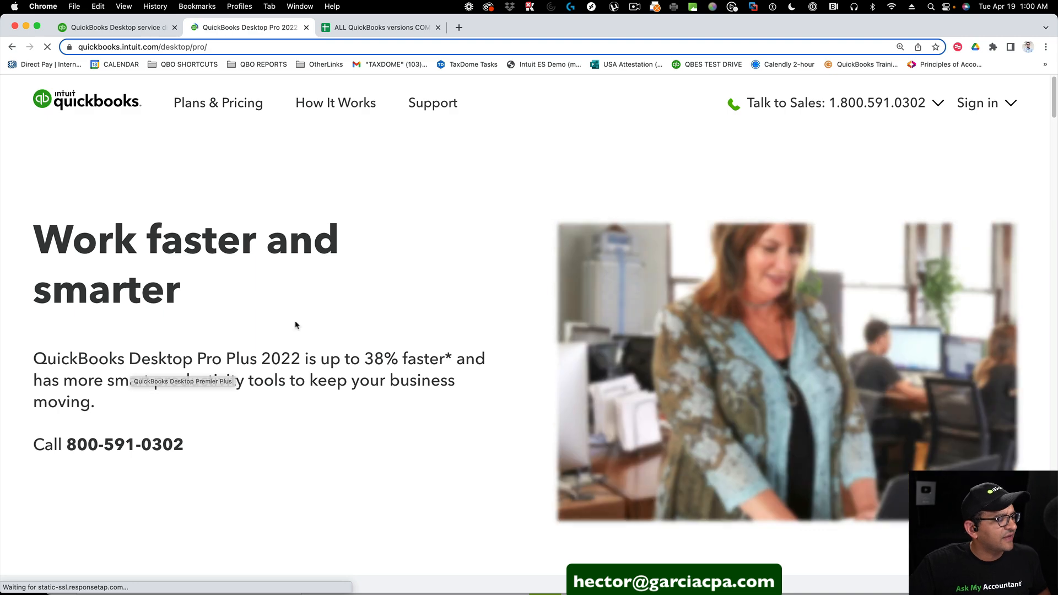
Step: Reveal the pricing cards: Pro Plus 2022 $349.99/yr, Enterprise 22.0 $1340/yr and QuickBooks Online
{"action": "scroll", "scroll_direction": "down", "scroll_amount": 3}
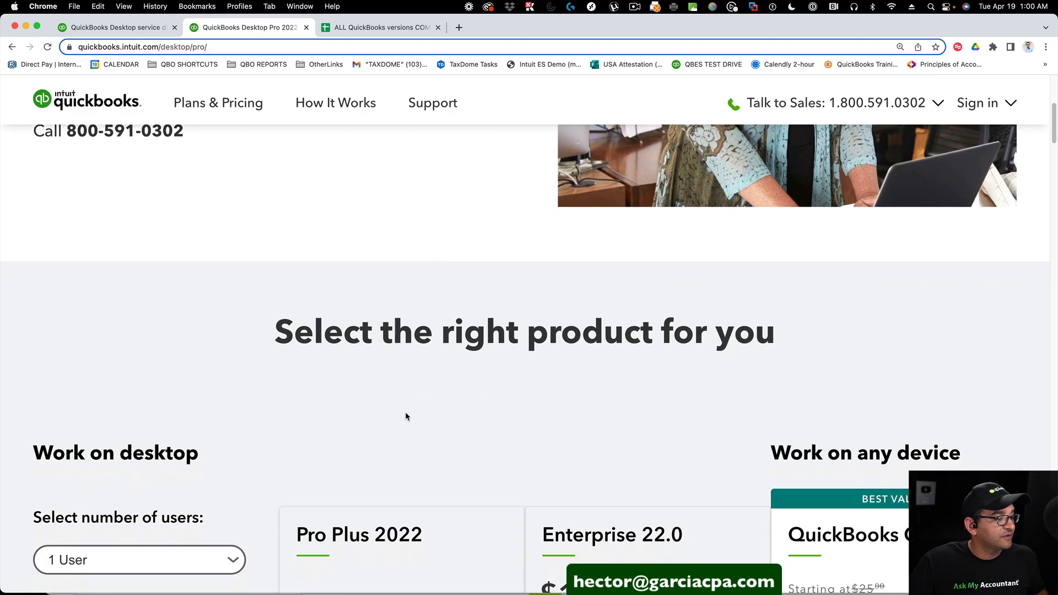
{"action": "scroll", "scroll_direction": "down", "scroll_amount": 3}
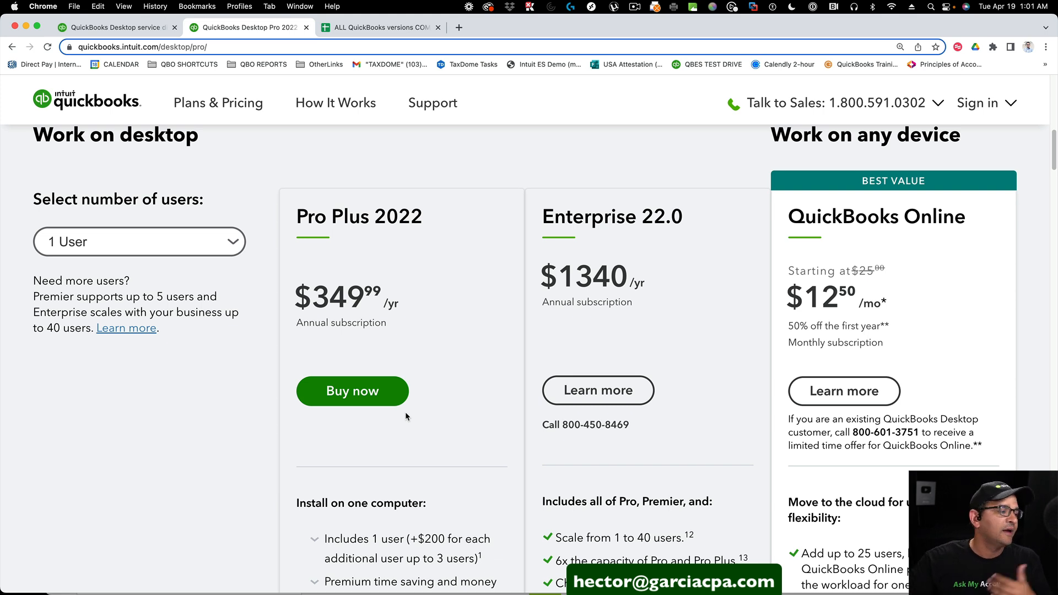
Step: Select 3 Users, showing Pro Plus $749.99/yr and Enterprise $2674/yr, then the technical specifications
{"action": "left_click", "coordinate": [139, 241]}
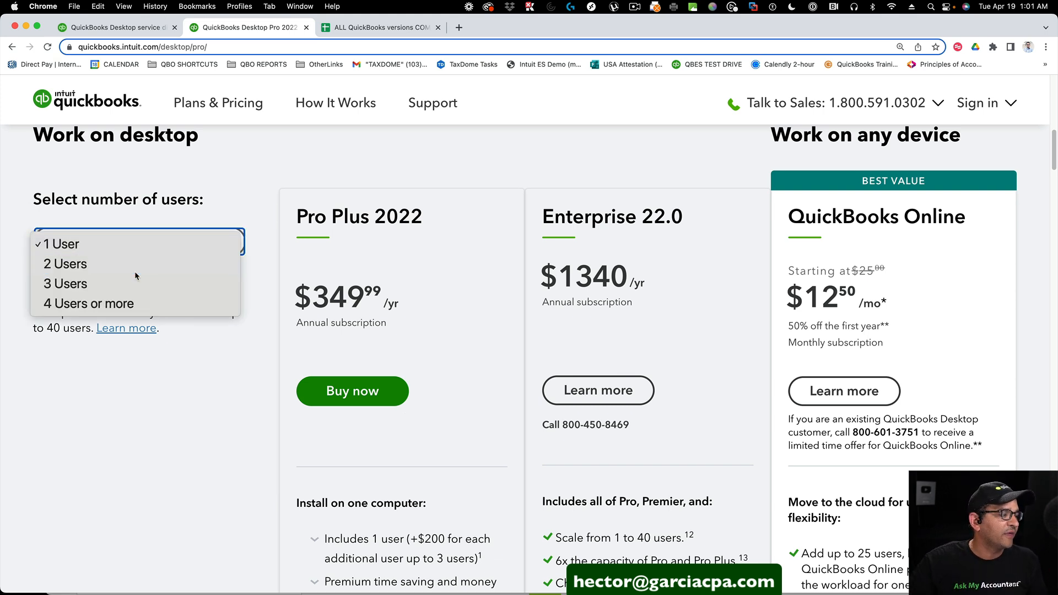
{"action": "left_click", "coordinate": [64, 283]}
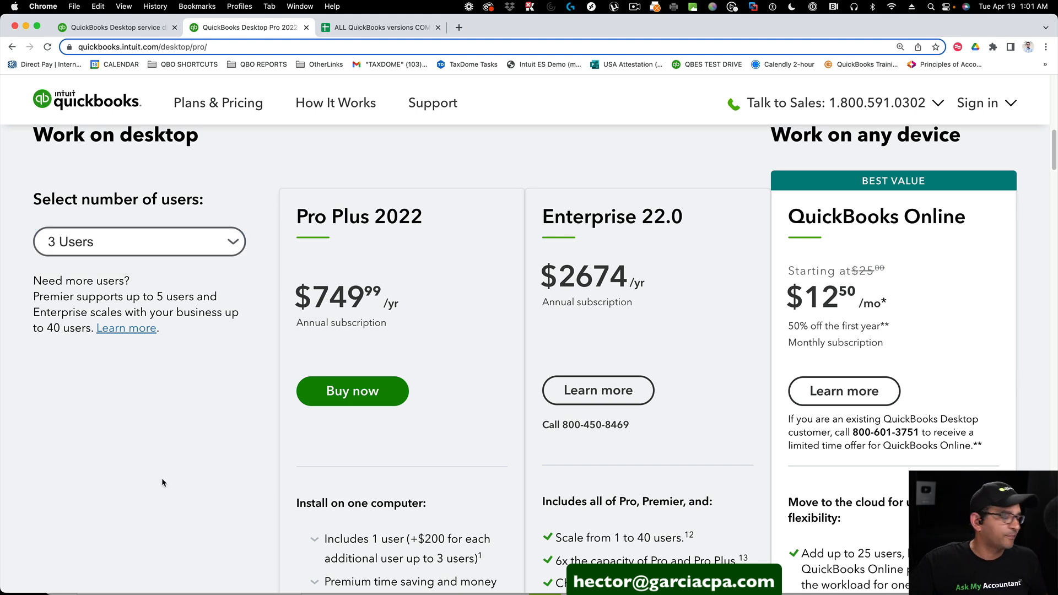
{"action": "mouse_move", "coordinate": [182, 482]}
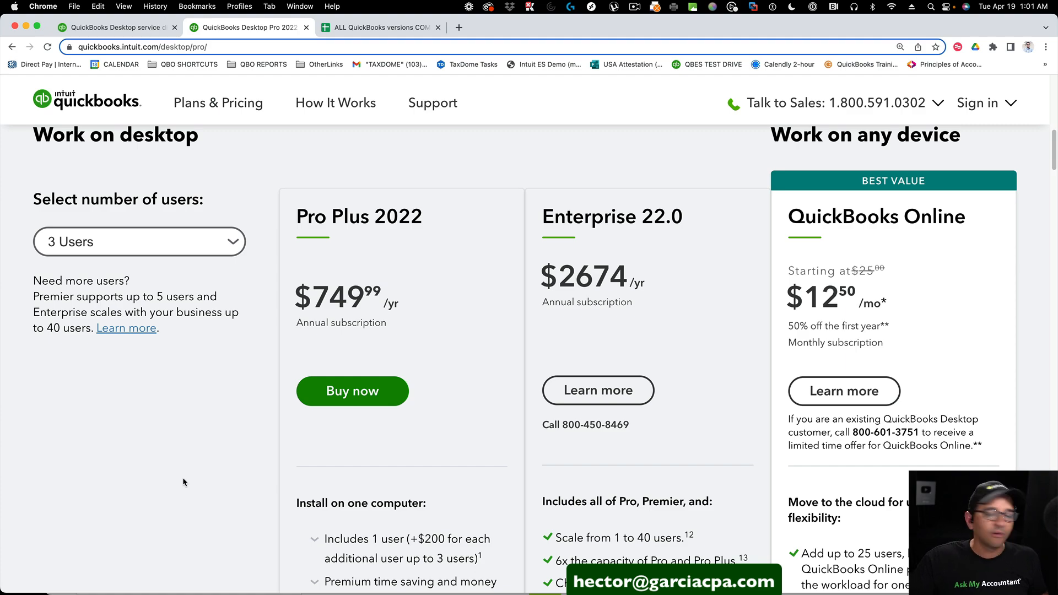
{"action": "scroll", "scroll_direction": "down", "scroll_amount": 3}
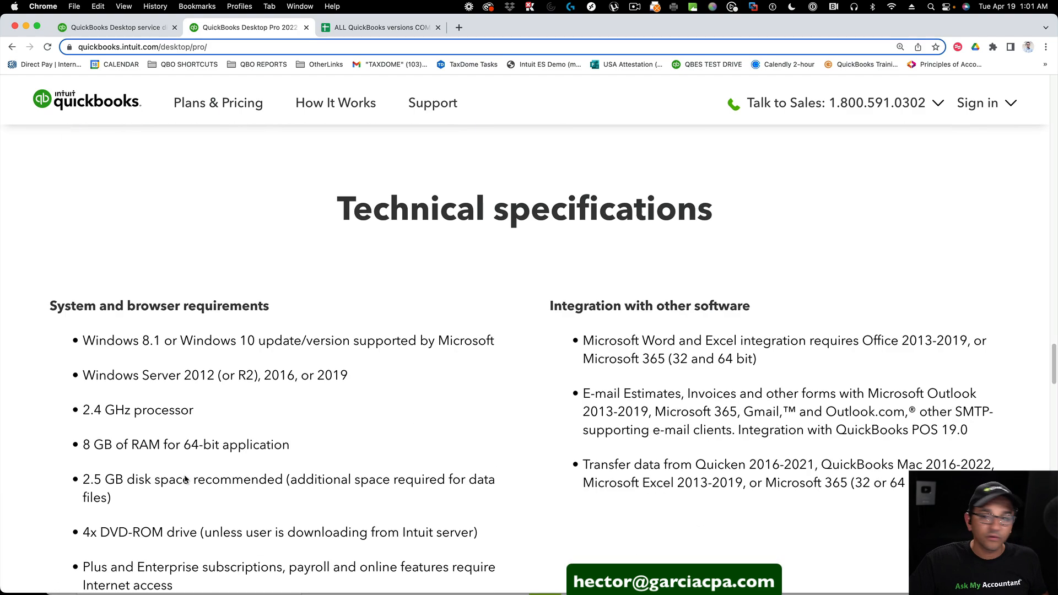
Step: Reach the Premier Plus page's 1-user pricing: Premier Plus 2022 $549.99/yr, Enterprise $1340/yr
{"action": "scroll", "scroll_direction": "down", "scroll_amount": 3}
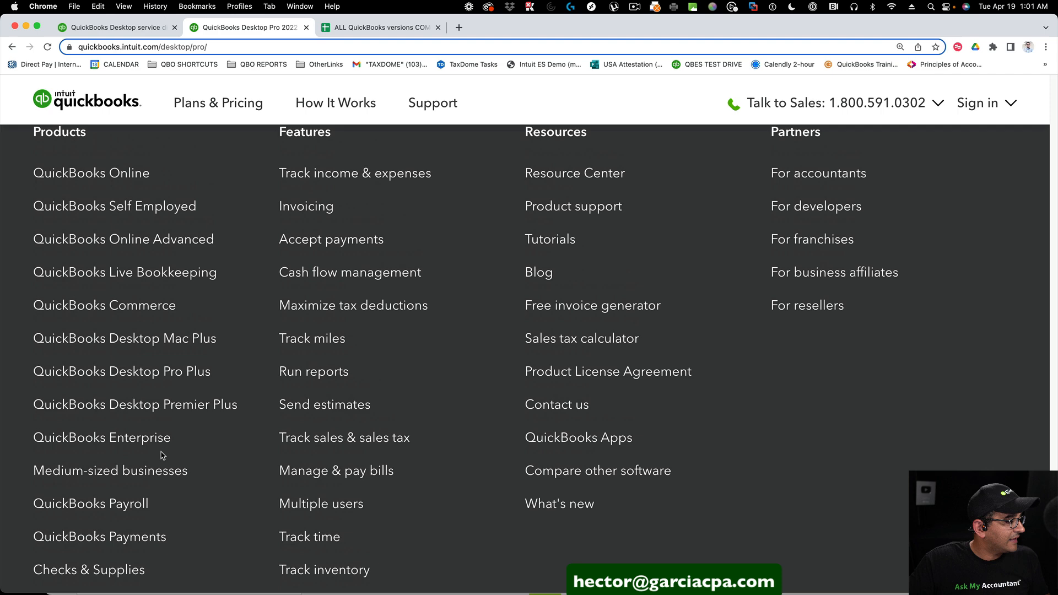
{"action": "mouse_move", "coordinate": [139, 412]}
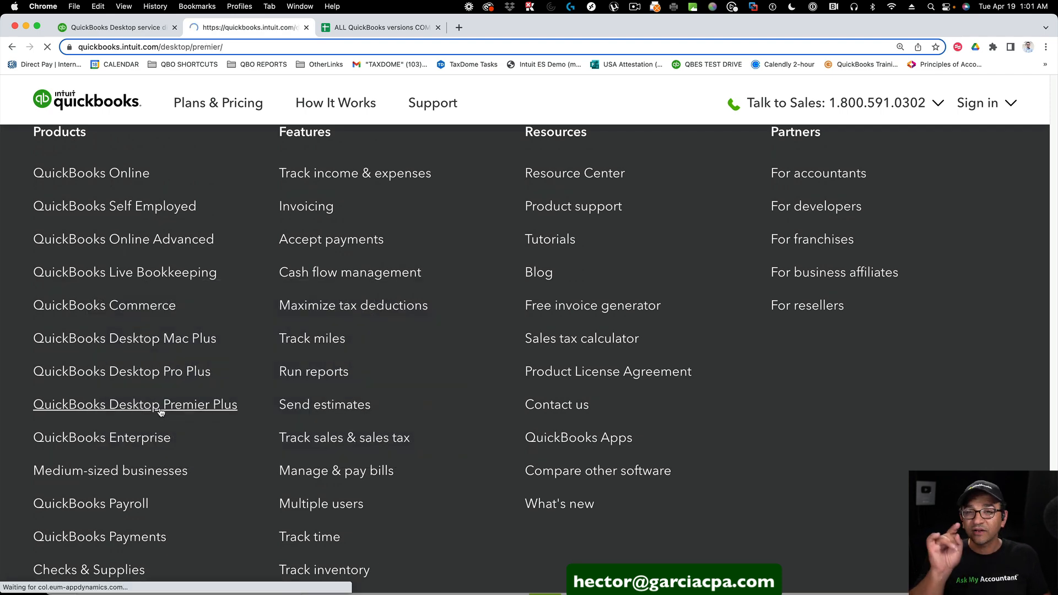
{"action": "left_click", "coordinate": [135, 404]}
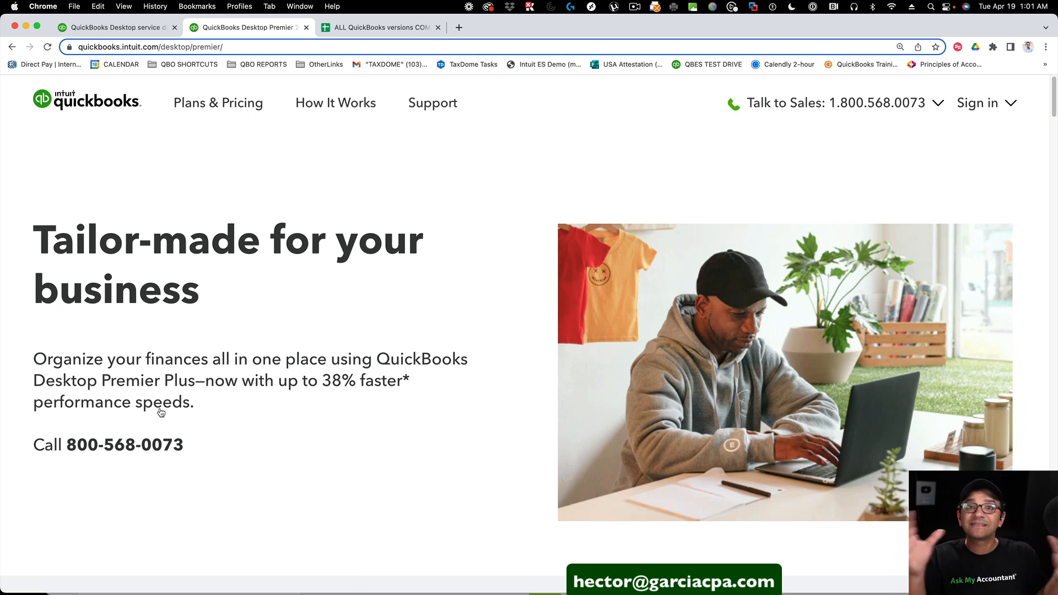
{"action": "scroll", "scroll_direction": "down", "scroll_amount": 3}
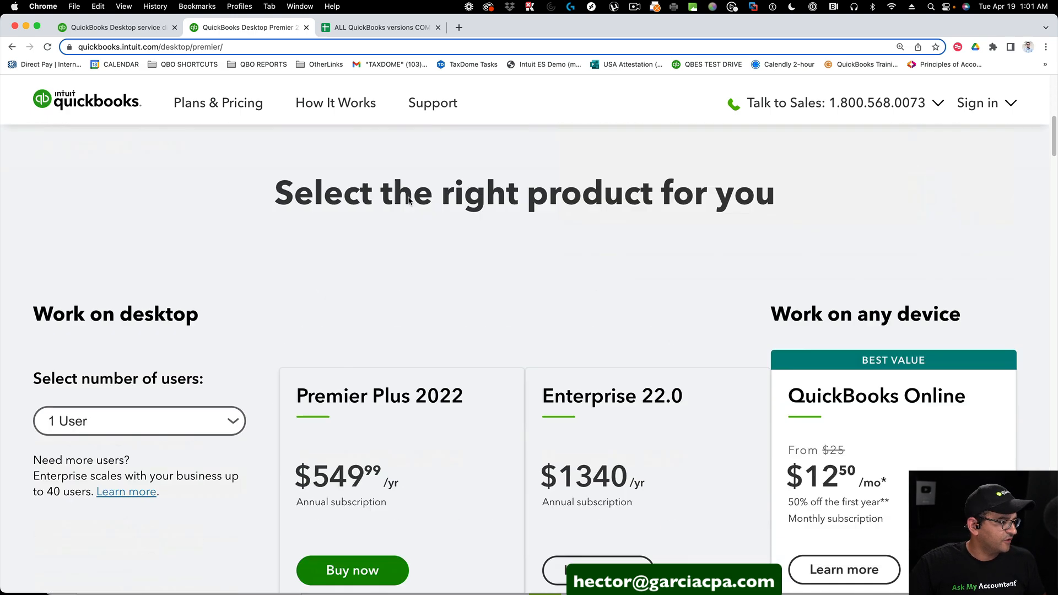
{"action": "scroll", "scroll_direction": "down", "scroll_amount": 3}
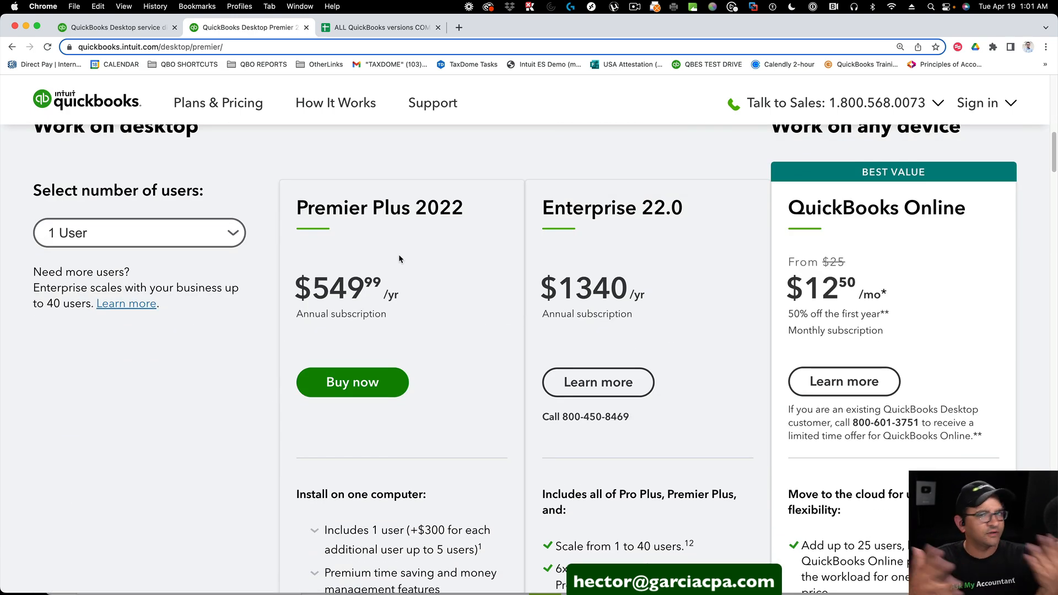
{"action": "mouse_move", "coordinate": [360, 237]}
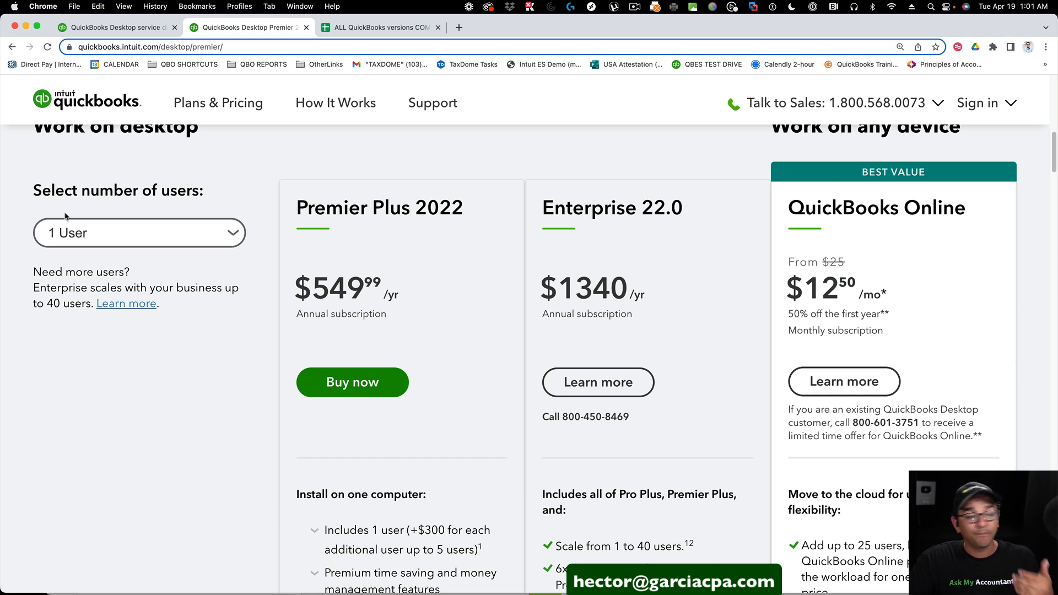
Step: Show Premier Plus 2022 pricing for 5 users ($1749.99/yr), then revert to 1 user
{"action": "left_click", "coordinate": [139, 232]}
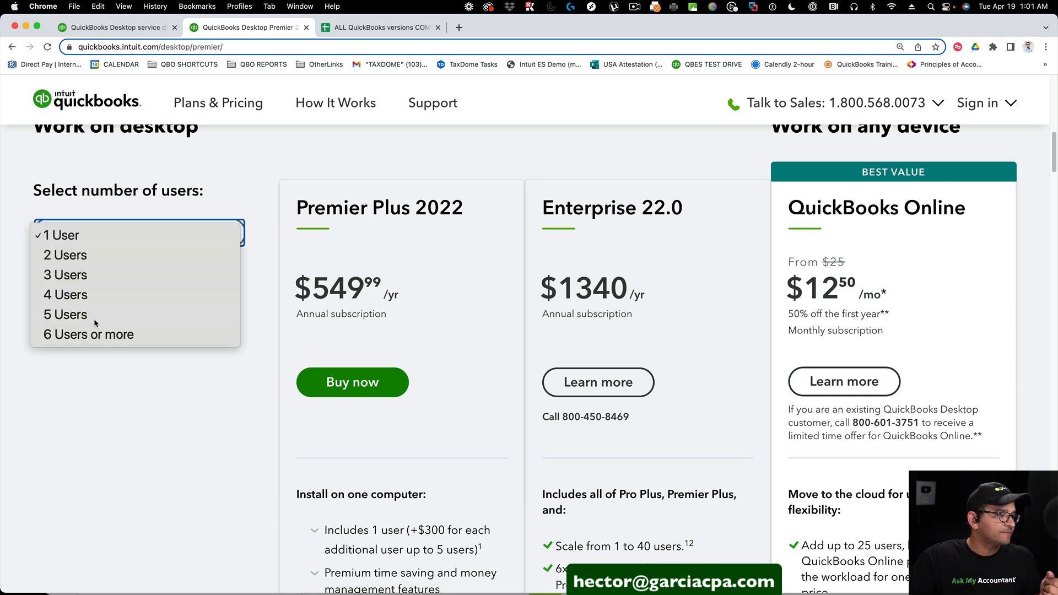
{"action": "left_click", "coordinate": [65, 315]}
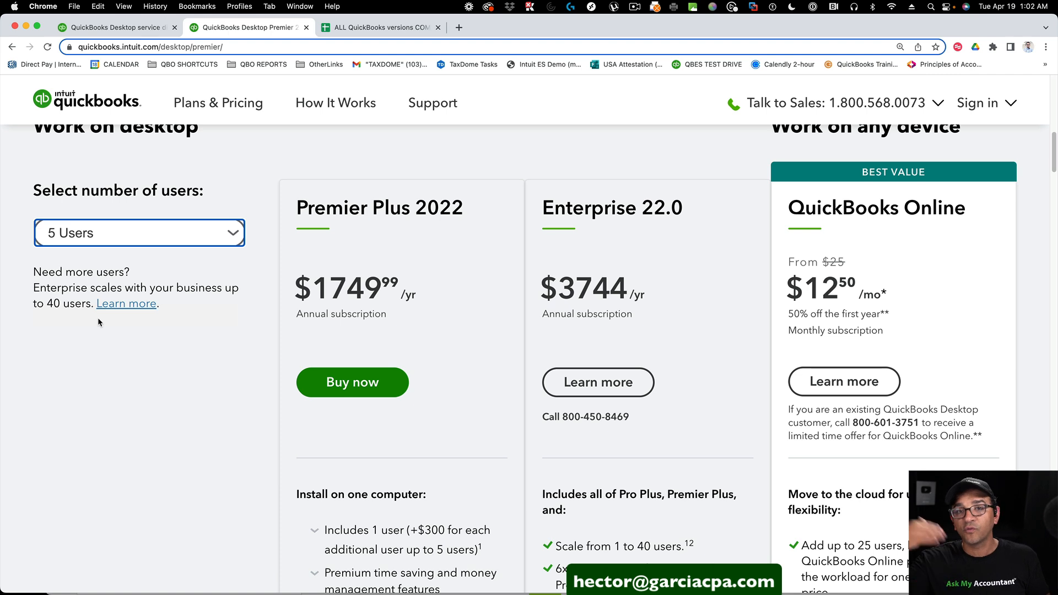
{"action": "mouse_move", "coordinate": [159, 296]}
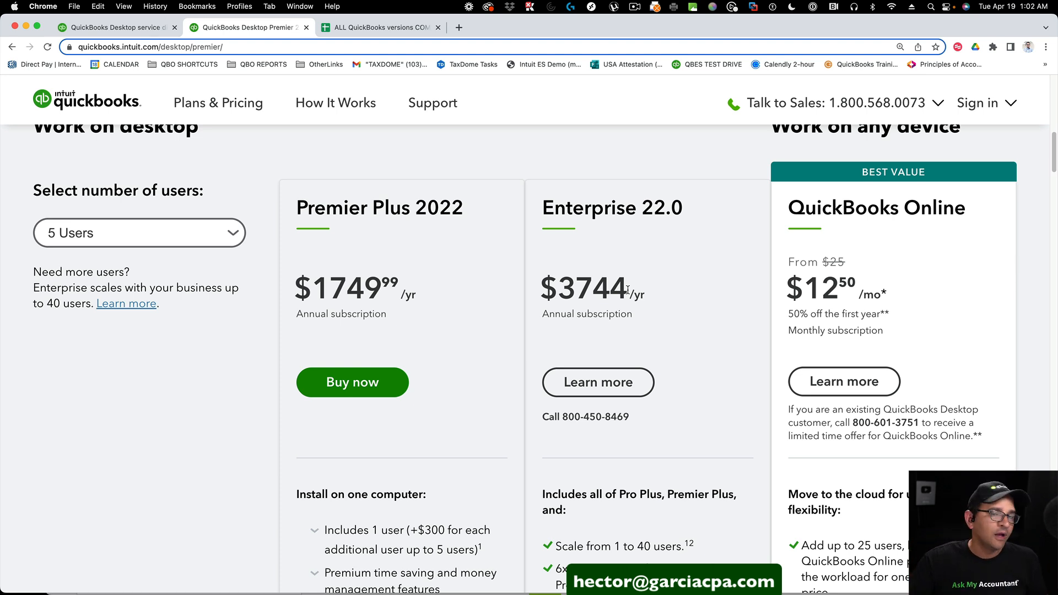
{"action": "left_click", "coordinate": [139, 233]}
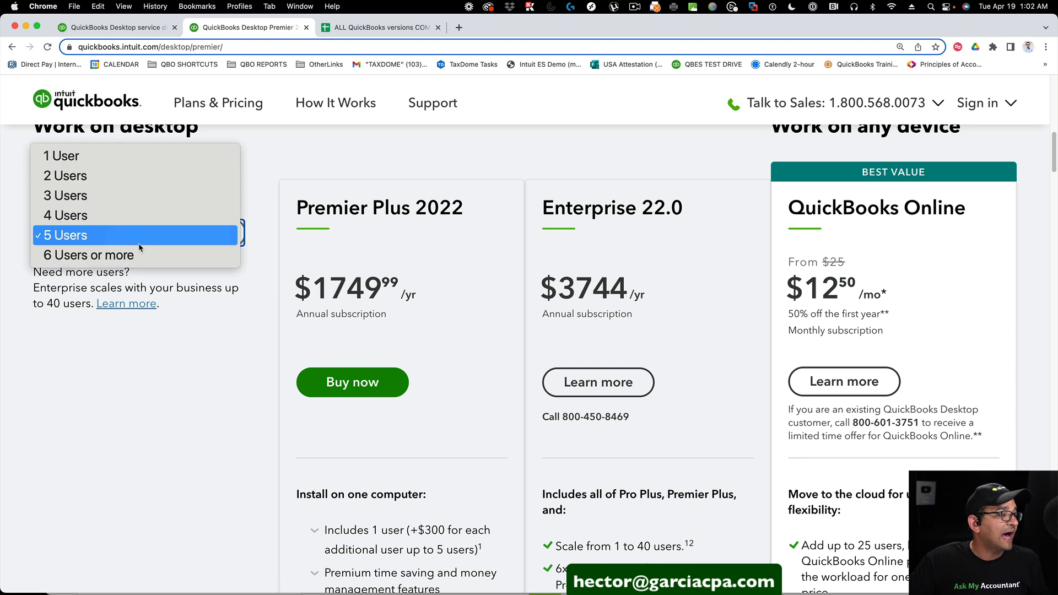
{"action": "left_click", "coordinate": [61, 156]}
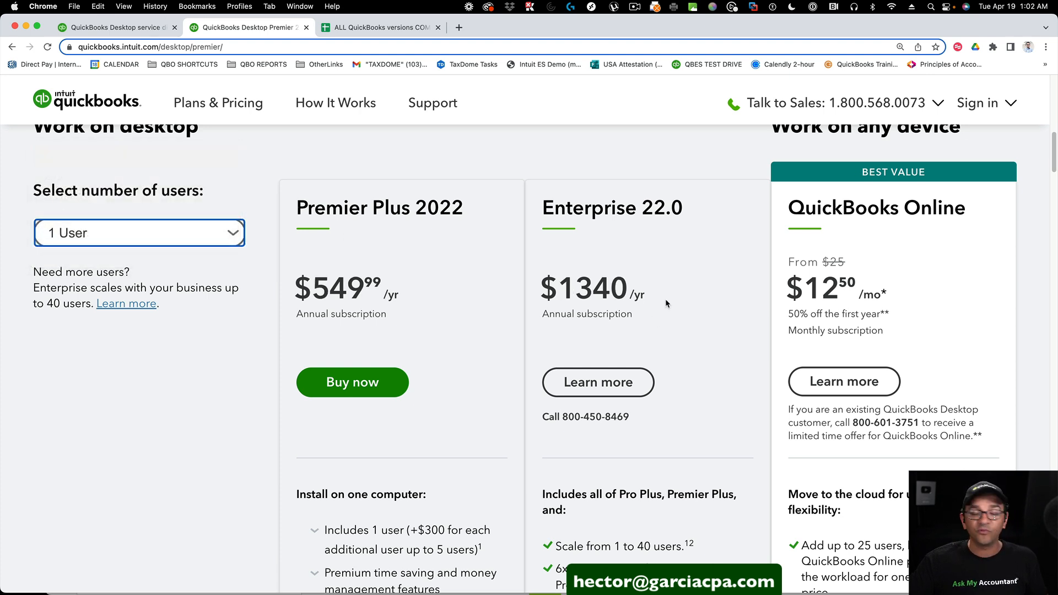
{"action": "mouse_move", "coordinate": [444, 238]}
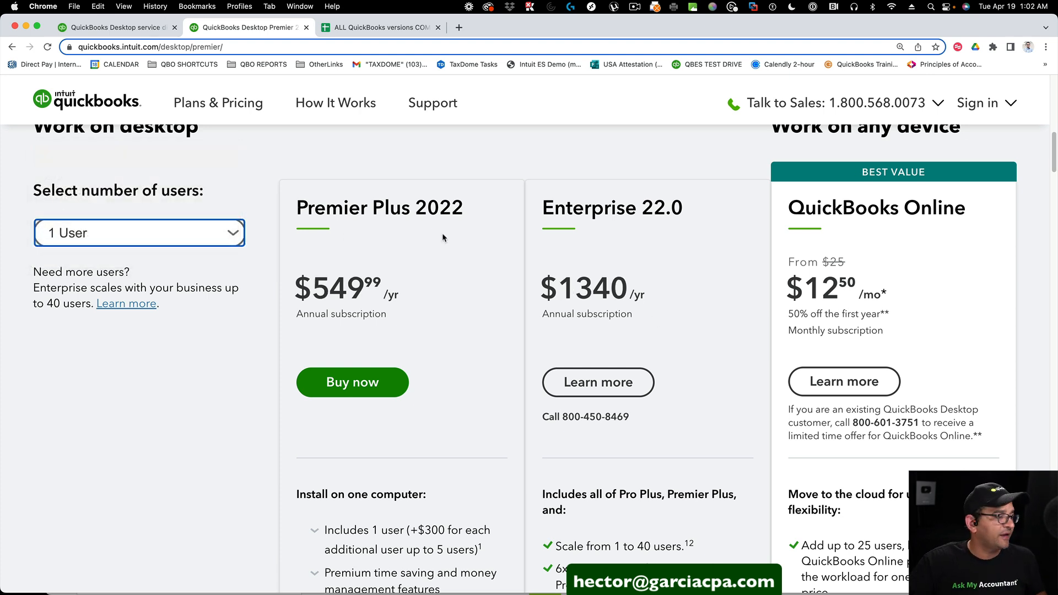
Step: Select 5 users again, then move to the QuickBooks versions comparison Google Sheet
{"action": "left_click", "coordinate": [139, 233]}
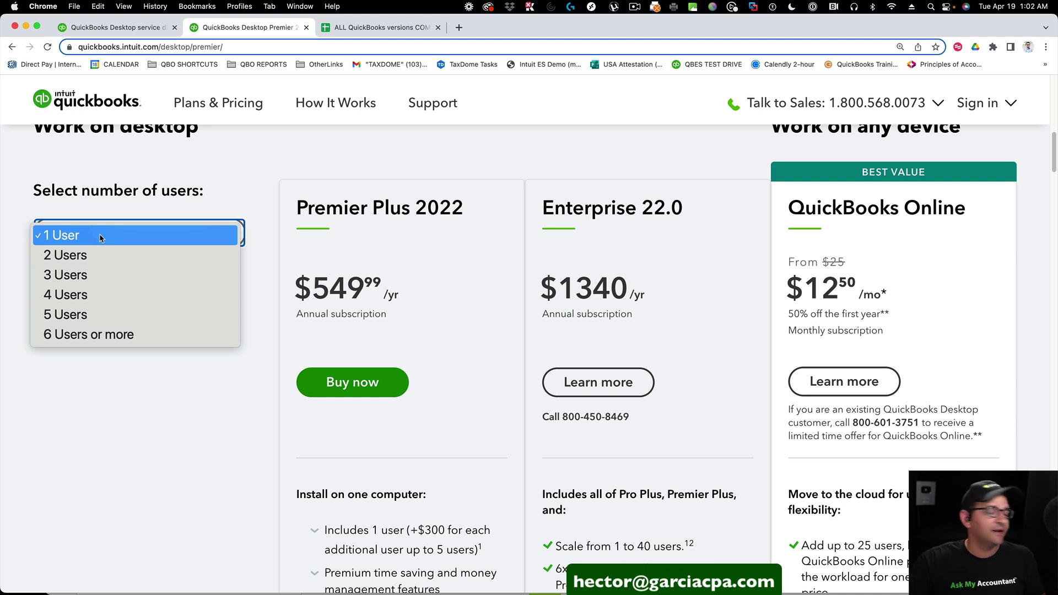
{"action": "left_click", "coordinate": [65, 315]}
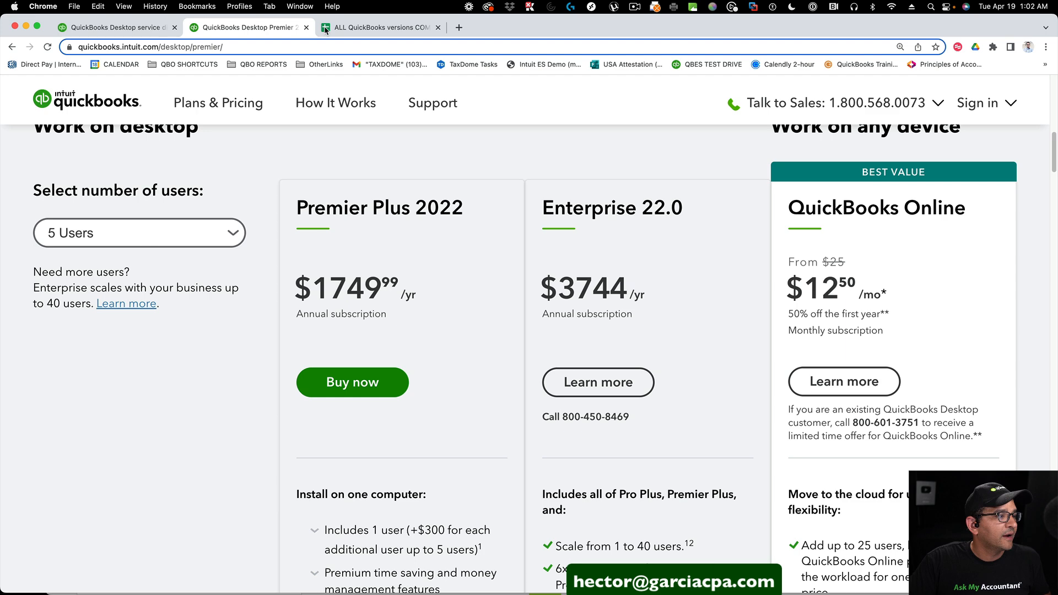
{"action": "left_click", "coordinate": [379, 28]}
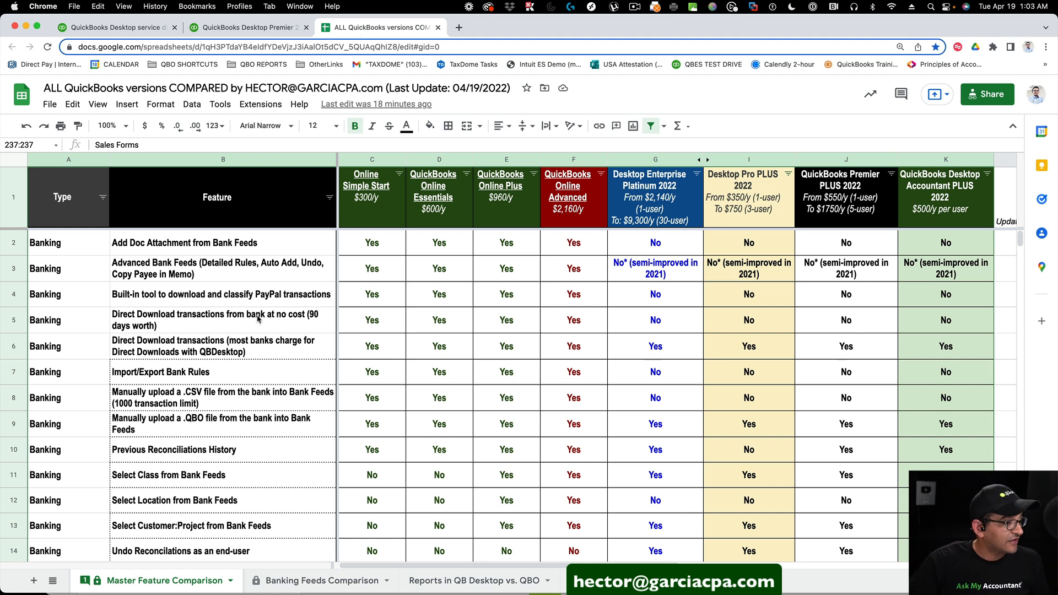
{"action": "scroll", "scroll_direction": "down", "scroll_amount": 3}
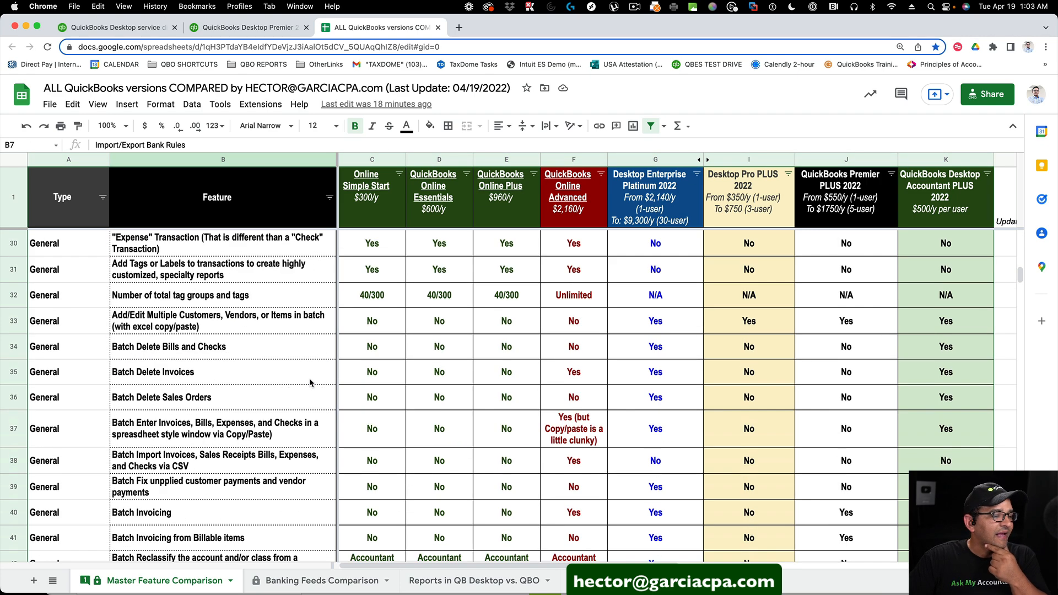
{"action": "scroll", "scroll_direction": "down", "scroll_amount": 3}
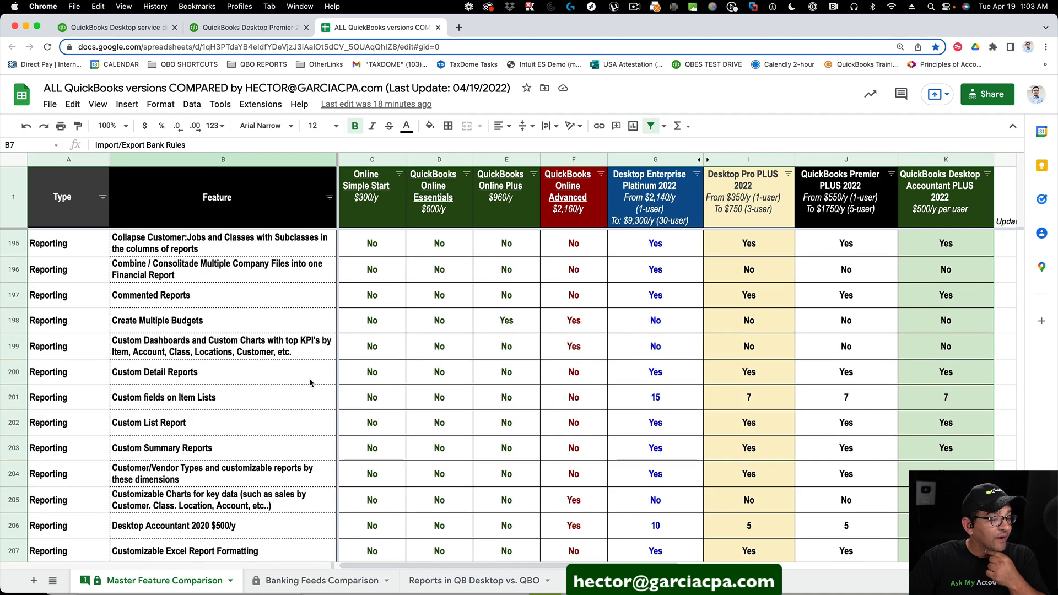
{"action": "scroll", "scroll_direction": "down", "scroll_amount": 3}
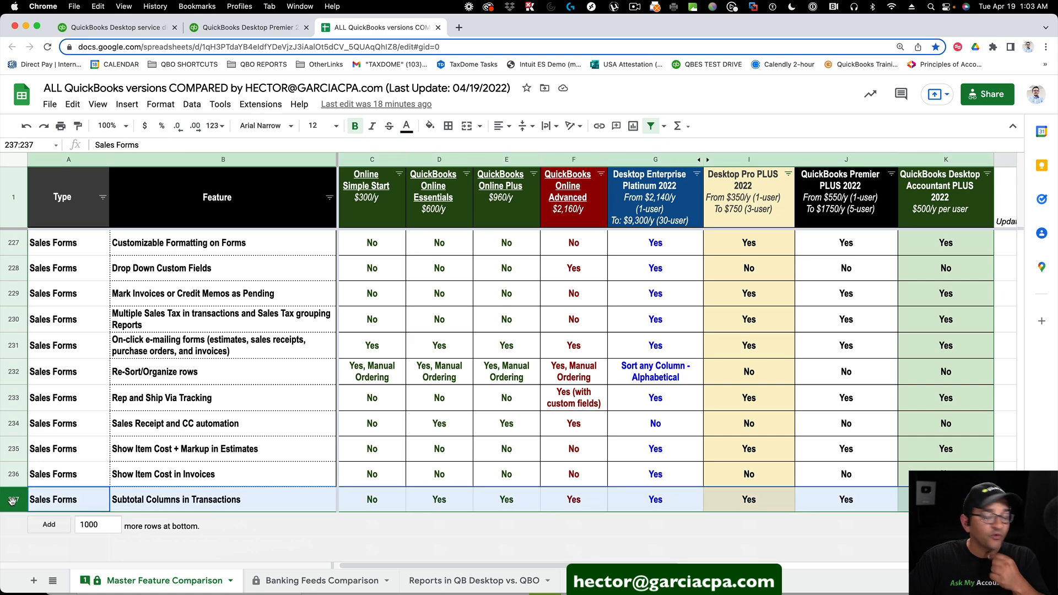
{"action": "scroll", "scroll_direction": "up", "scroll_amount": 3}
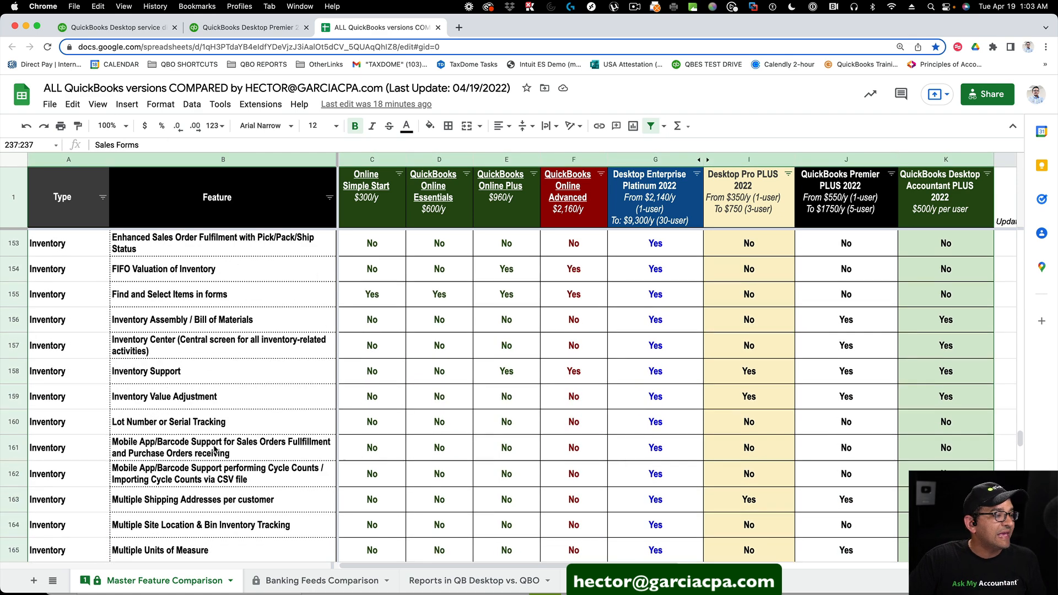
{"action": "scroll", "scroll_direction": "up", "scroll_amount": 3}
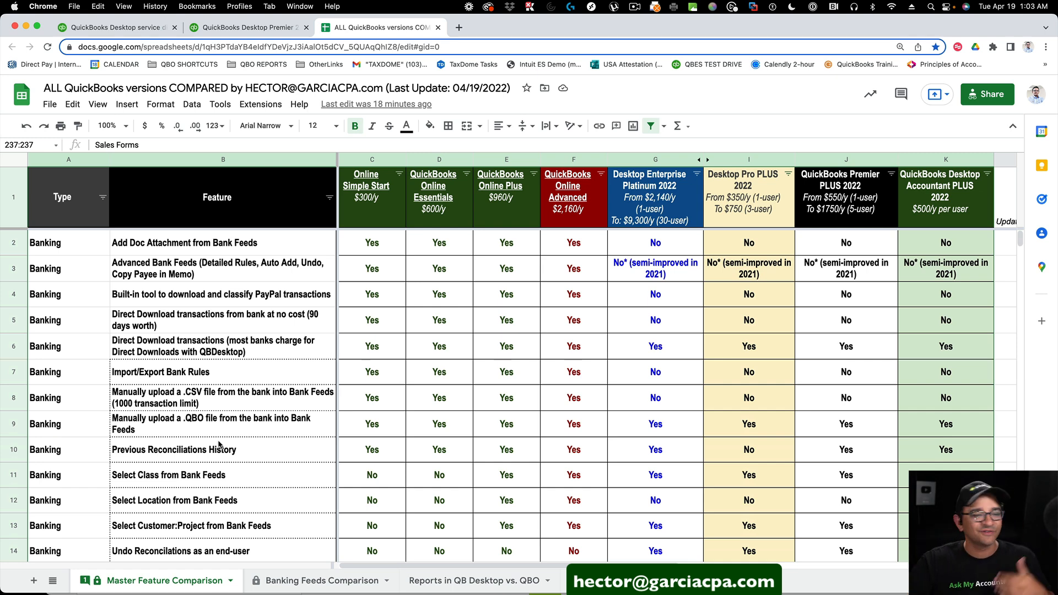
{"action": "mouse_move", "coordinate": [677, 266]}
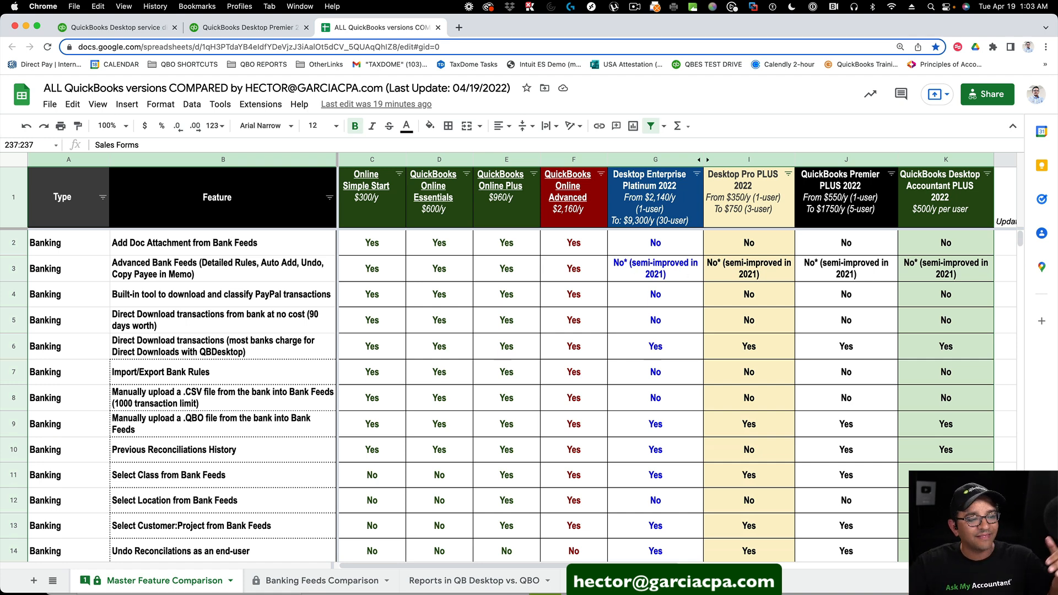
{"action": "scroll", "scroll_direction": "down", "scroll_amount": 3}
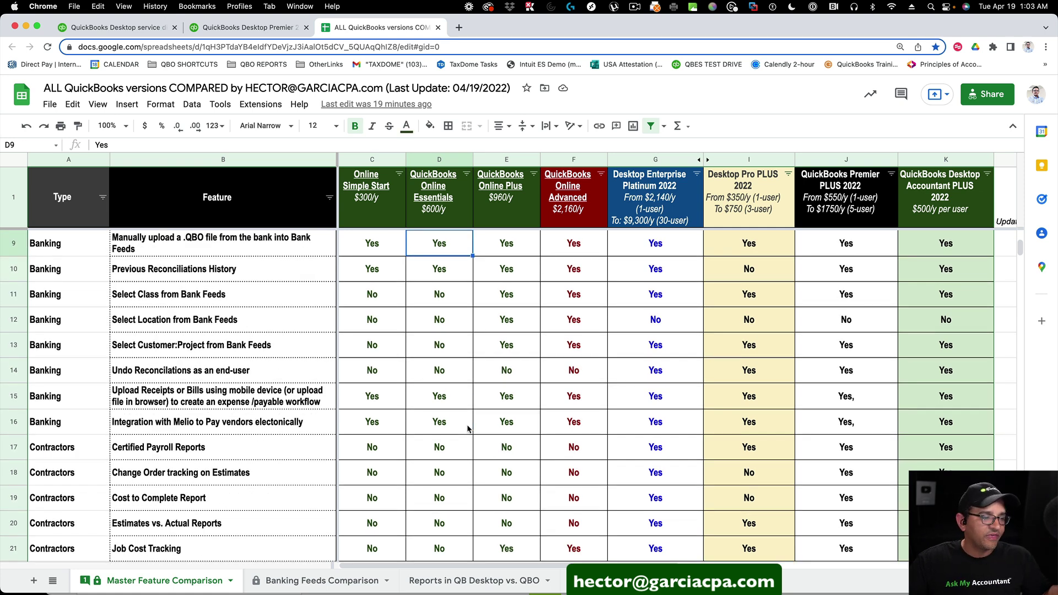
{"action": "scroll", "scroll_direction": "down", "scroll_amount": 3}
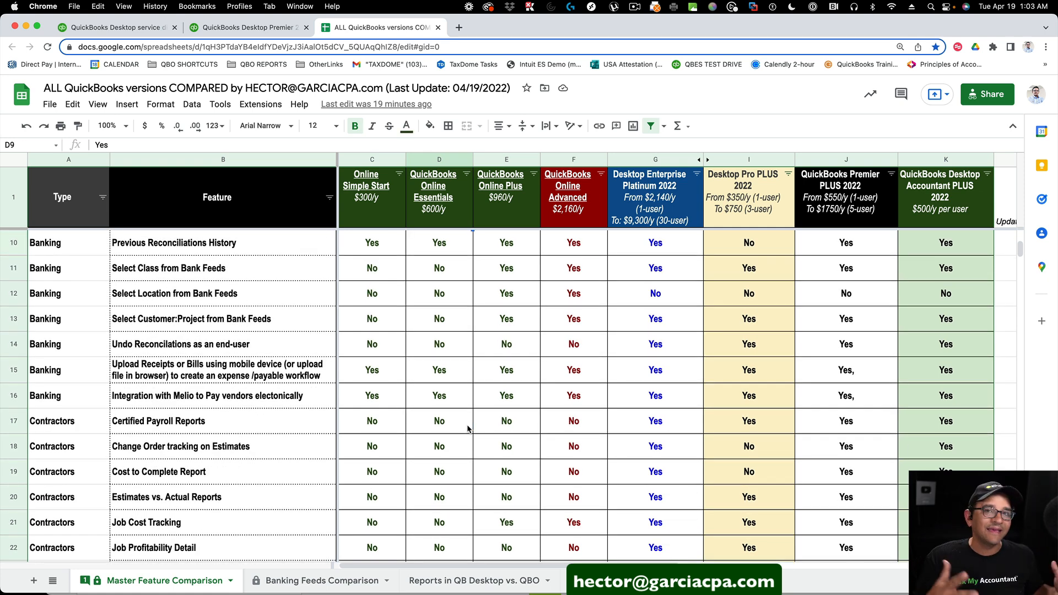